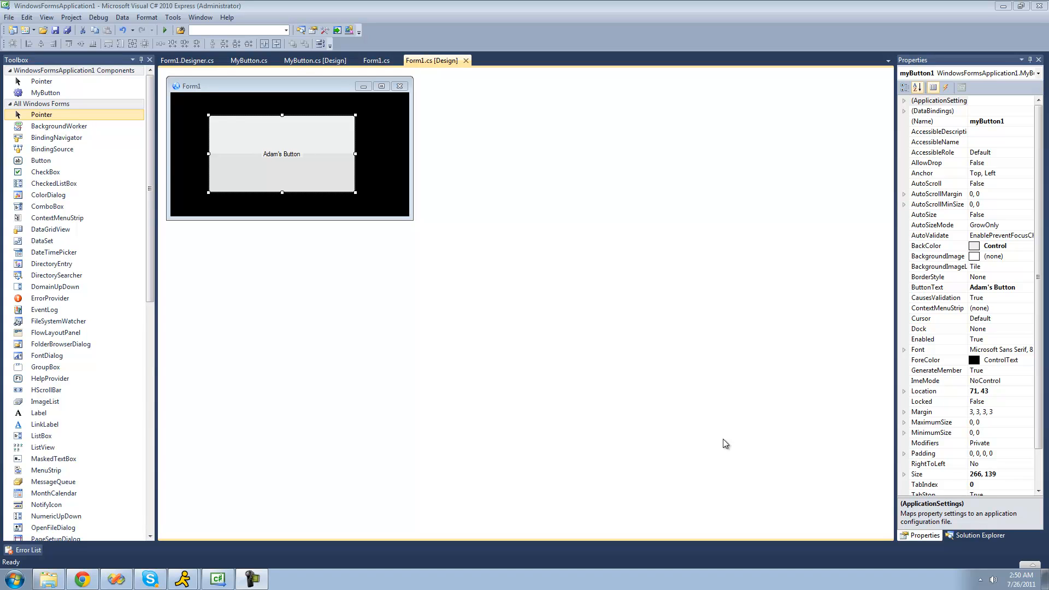
mouse_move(250, 159)
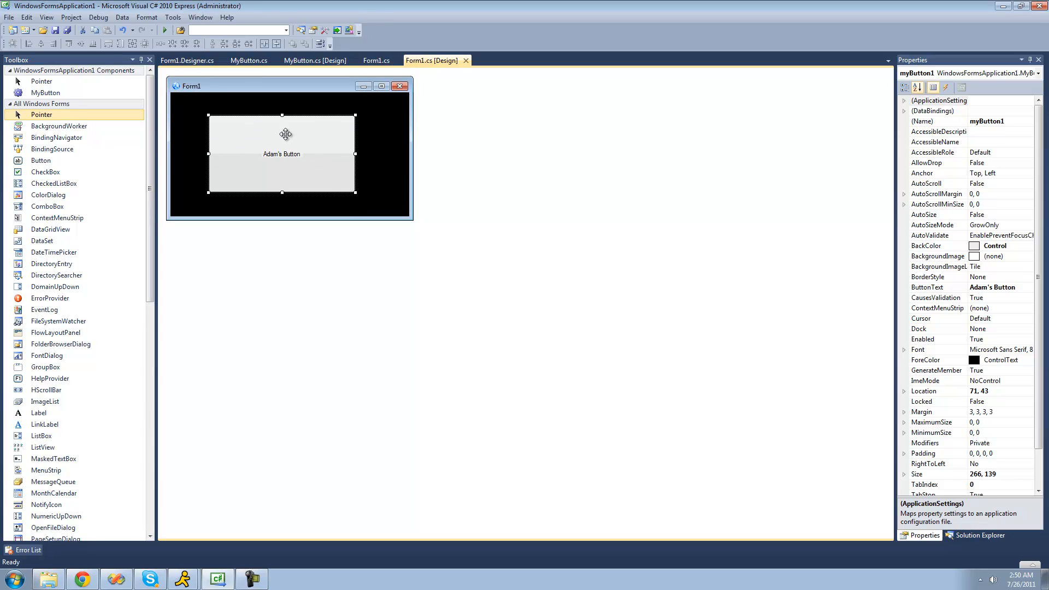
mouse_move(365, 169)
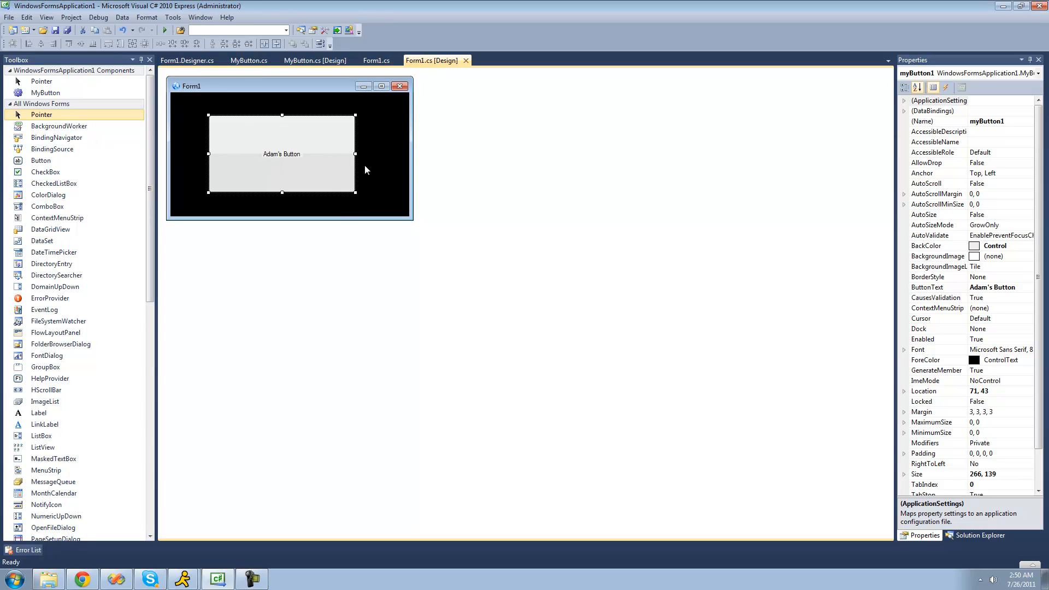
mouse_move(263, 146)
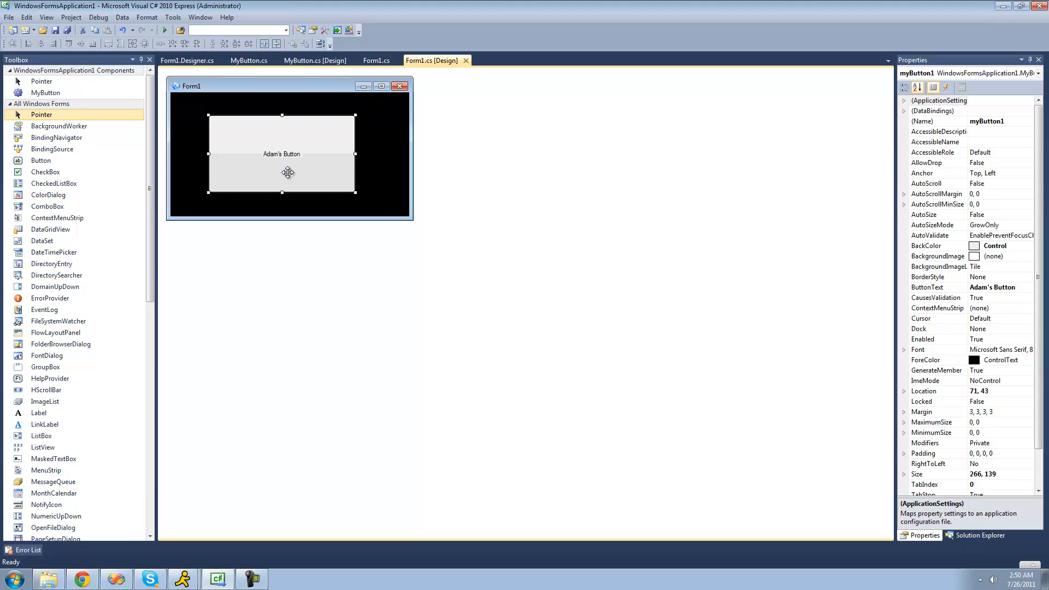
mouse_move(279, 169)
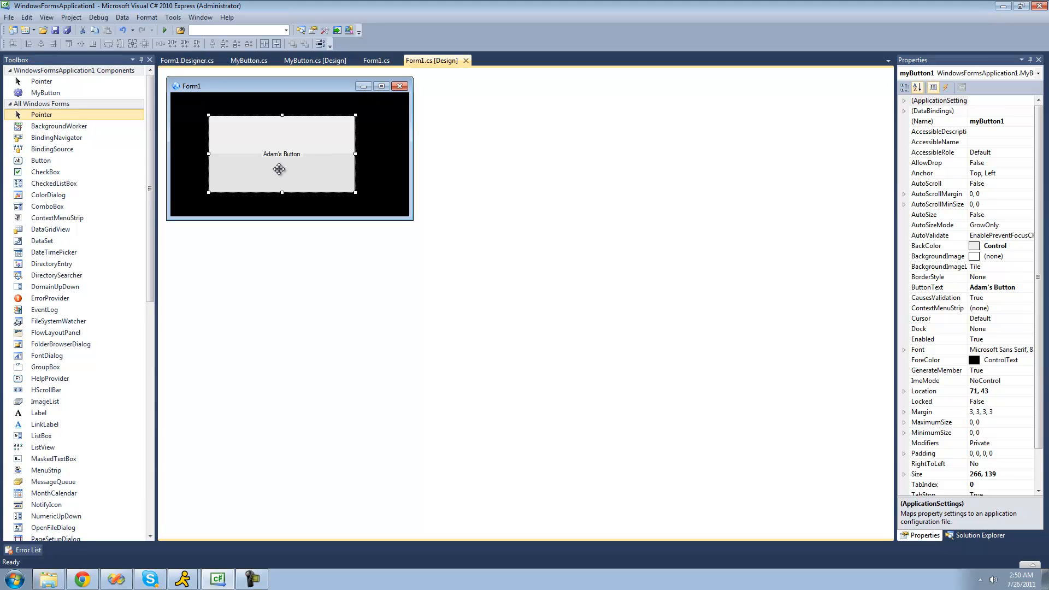
mouse_move(265, 174)
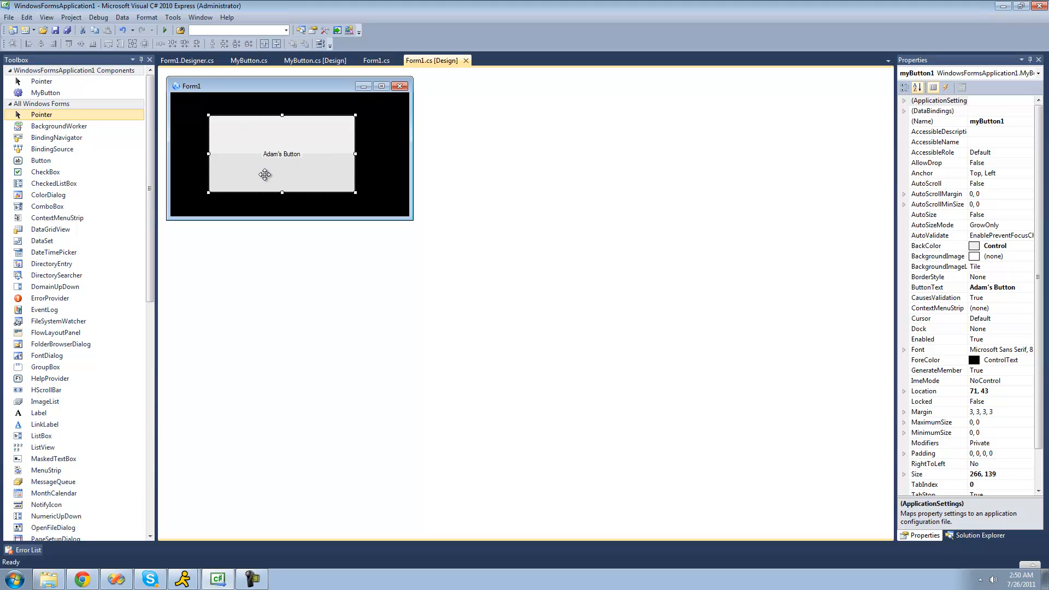
mouse_move(301, 148)
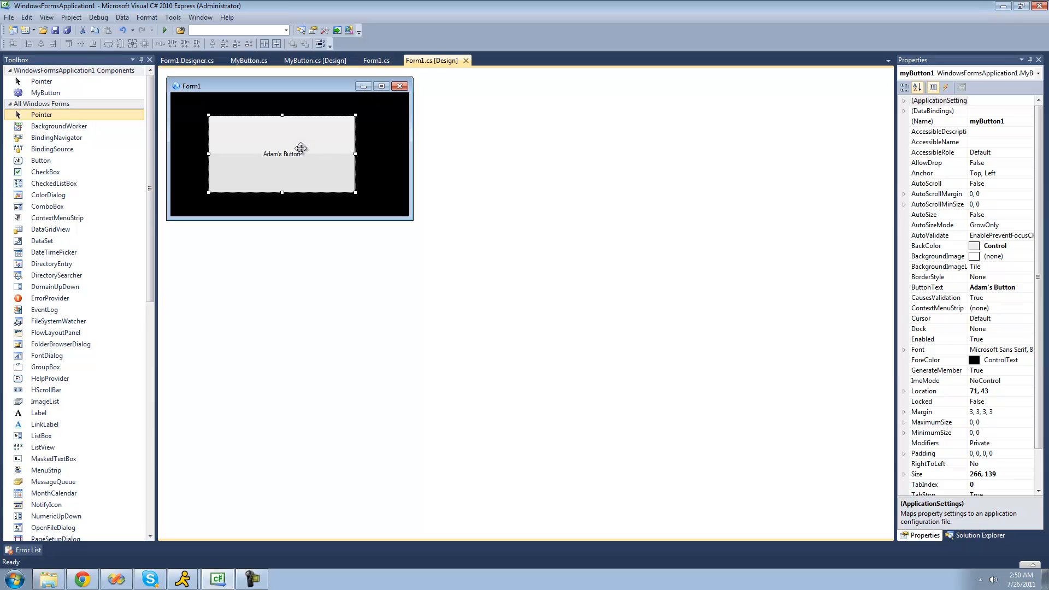
Glance at the MyButton designer view, then return to the MyButton.cs code.
left_click(250, 61)
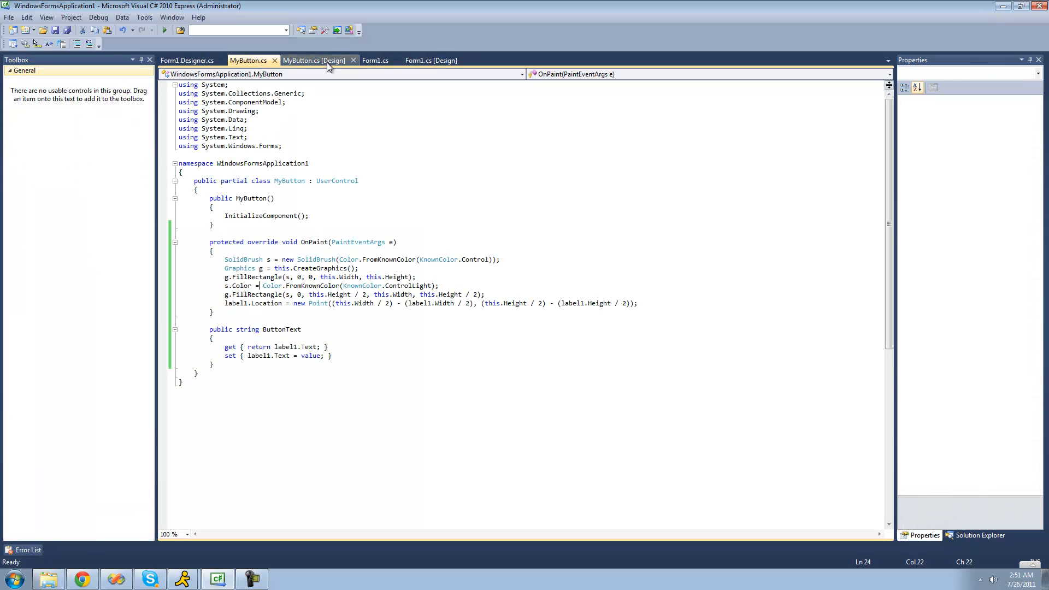
left_click(315, 60)
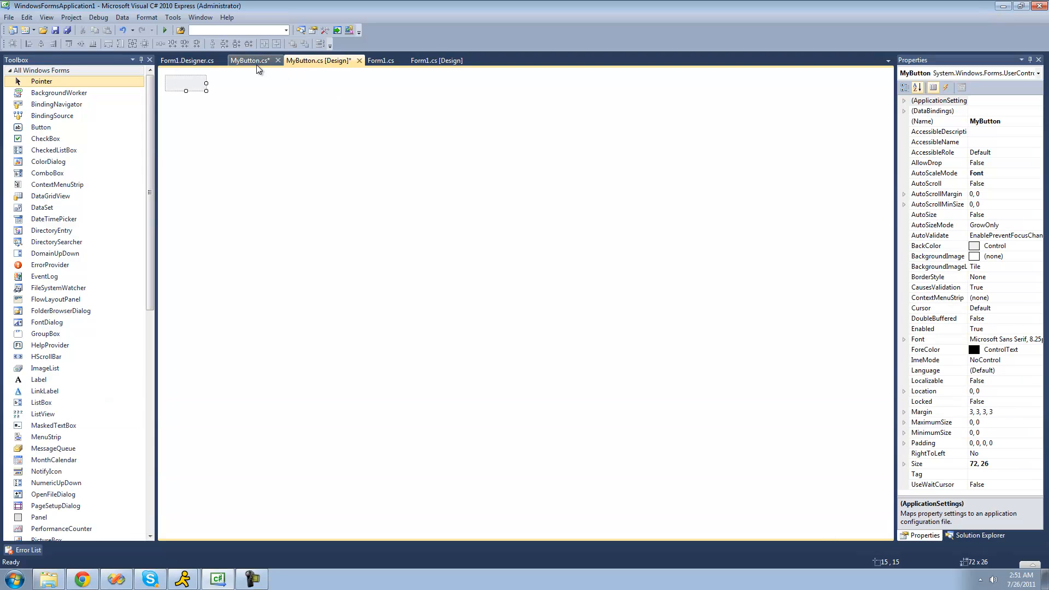
left_click(249, 60)
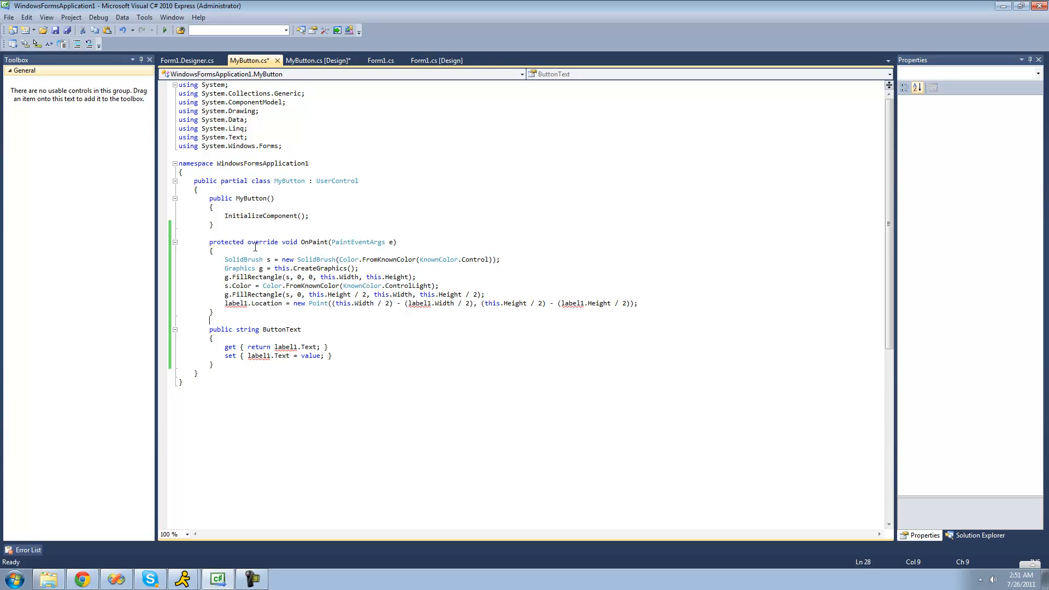
mouse_move(632, 322)
type("s")
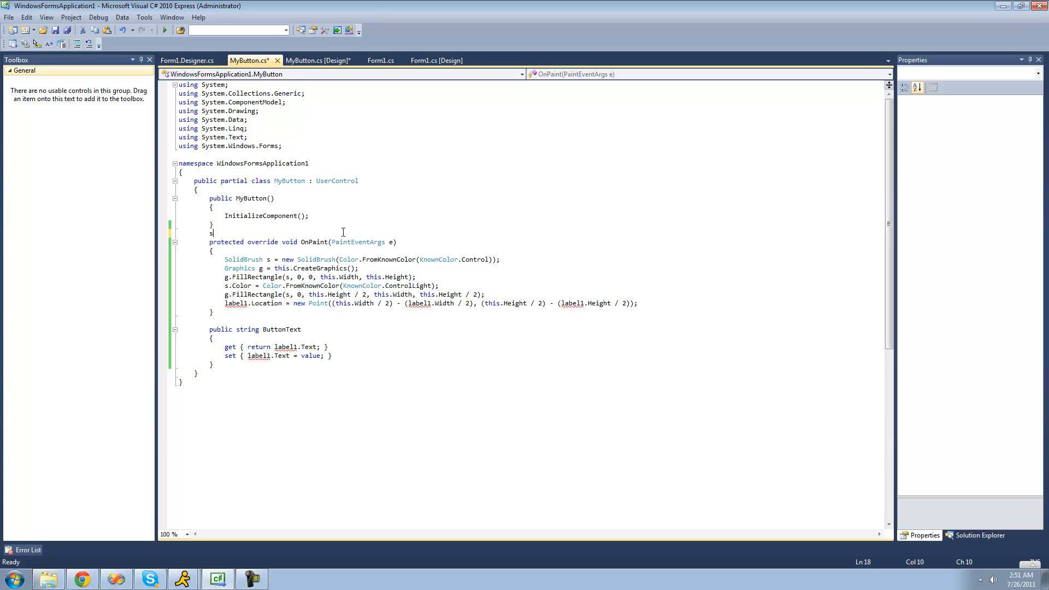
Declare string text = ""; above OnPaint and point ButtonText's get/set at text.
type("tring")
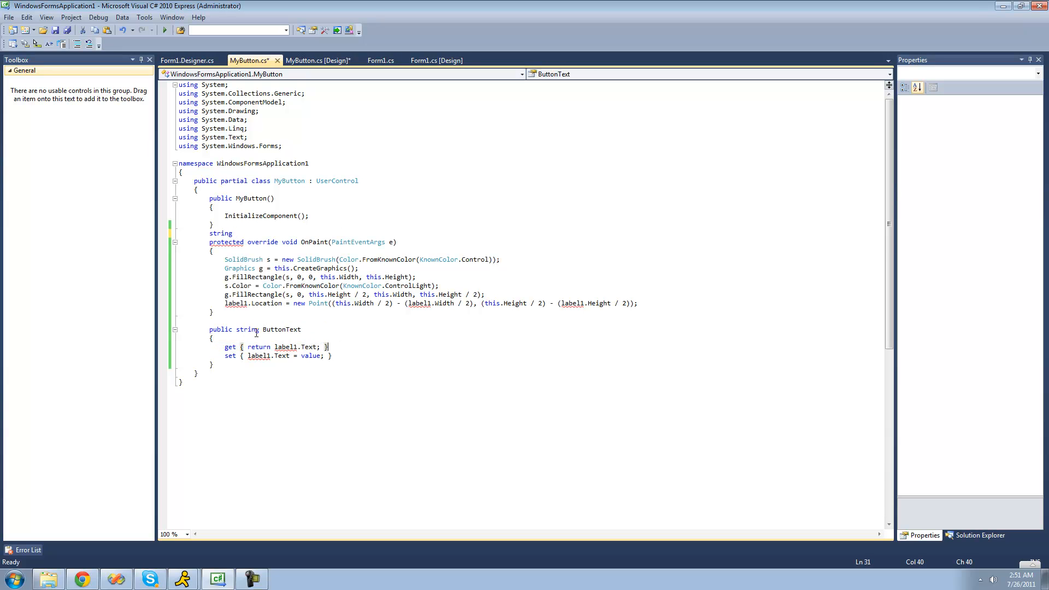
double_click(283, 329)
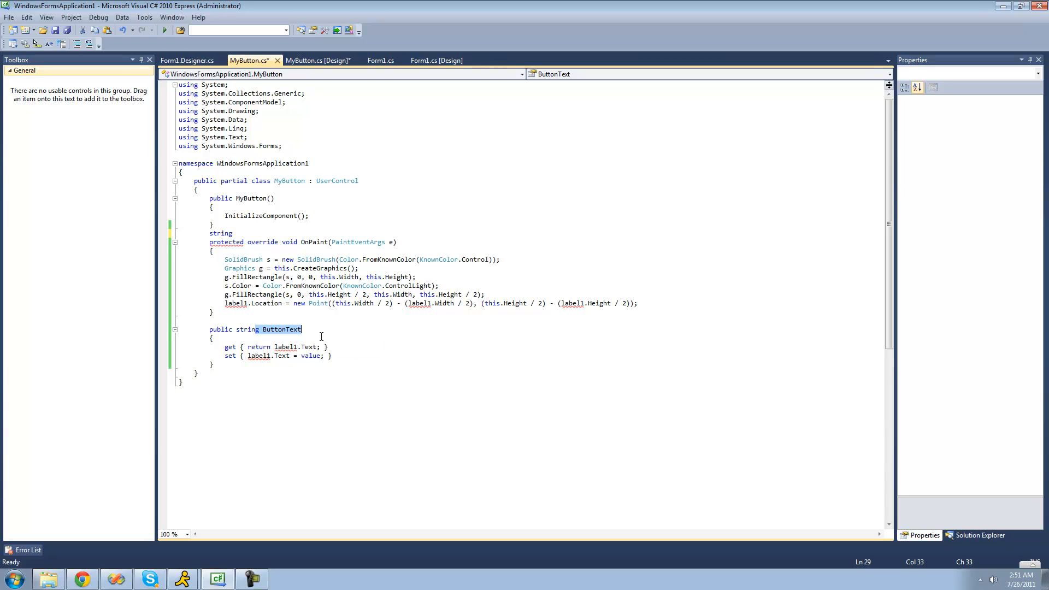
left_click(815, 271)
type(" text =")
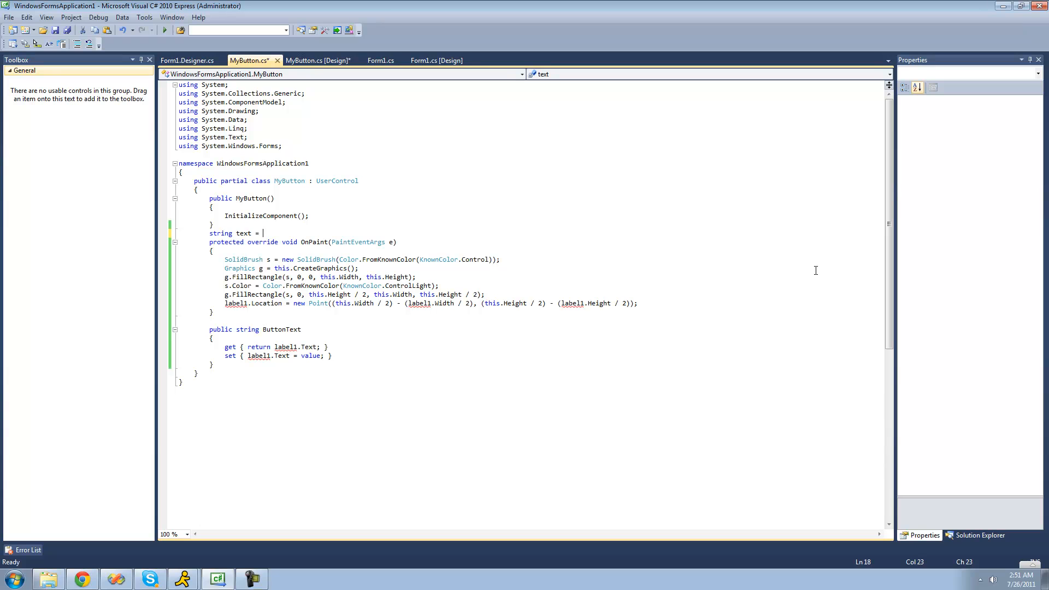
type("\"\";")
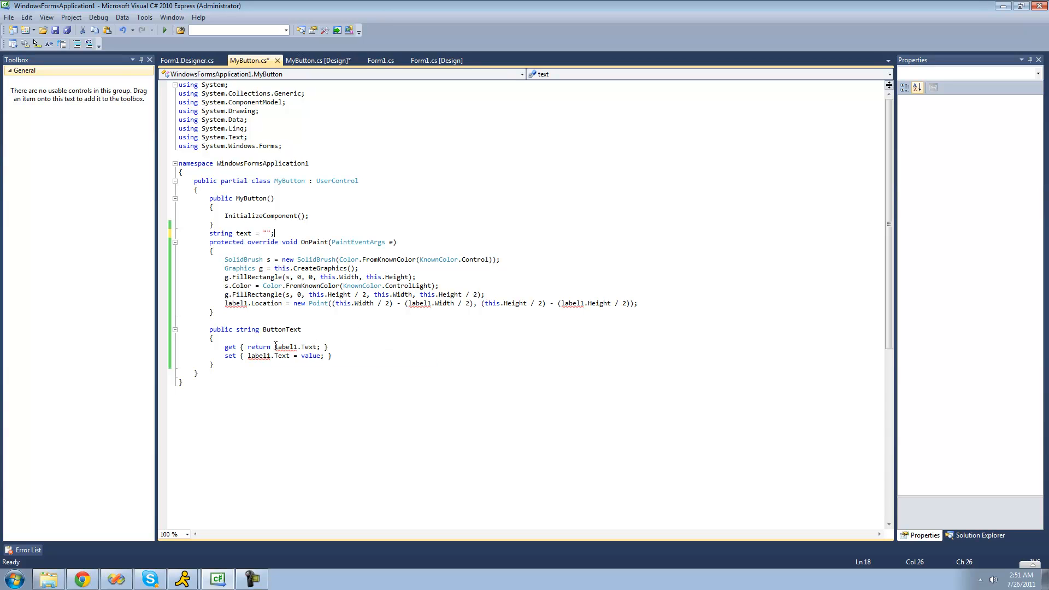
type("te")
left_click(278, 356)
type("t")
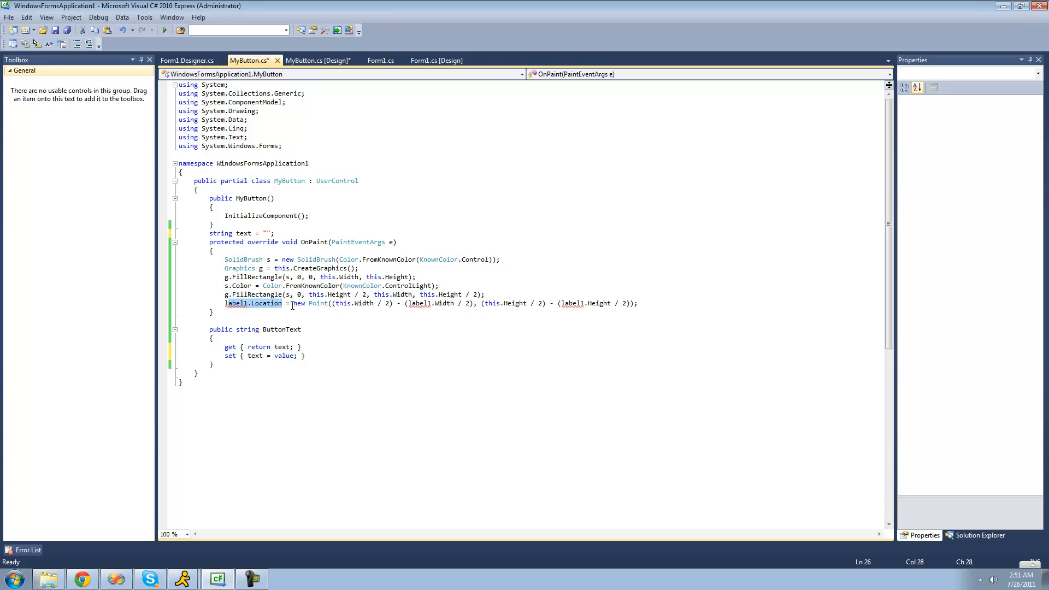
Replace label1.Location in OnPaint with a PointF fpoint declaration.
left_click(290, 303)
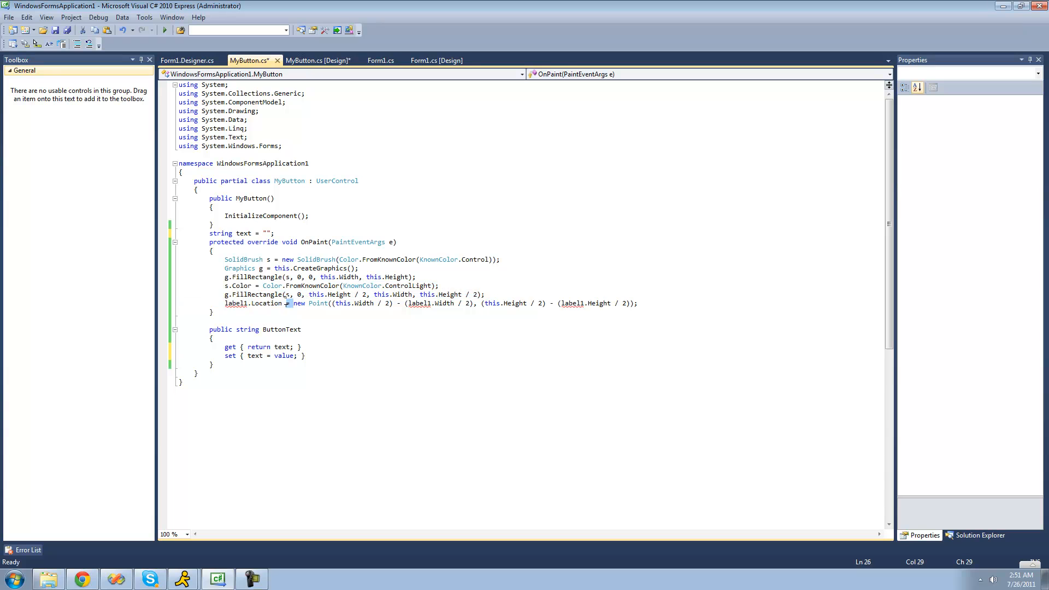
left_click(181, 295)
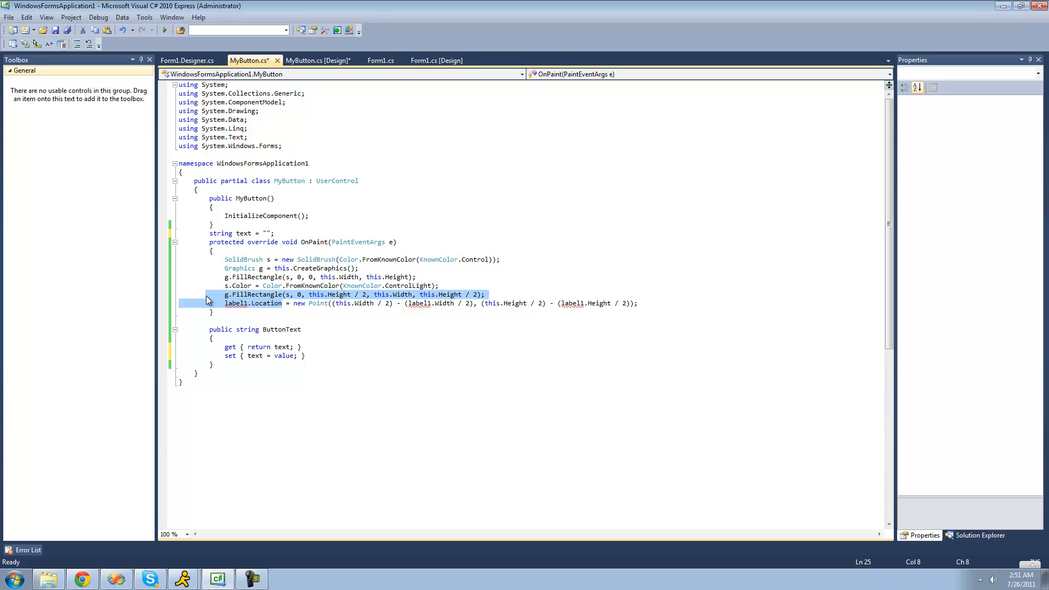
left_click(254, 303)
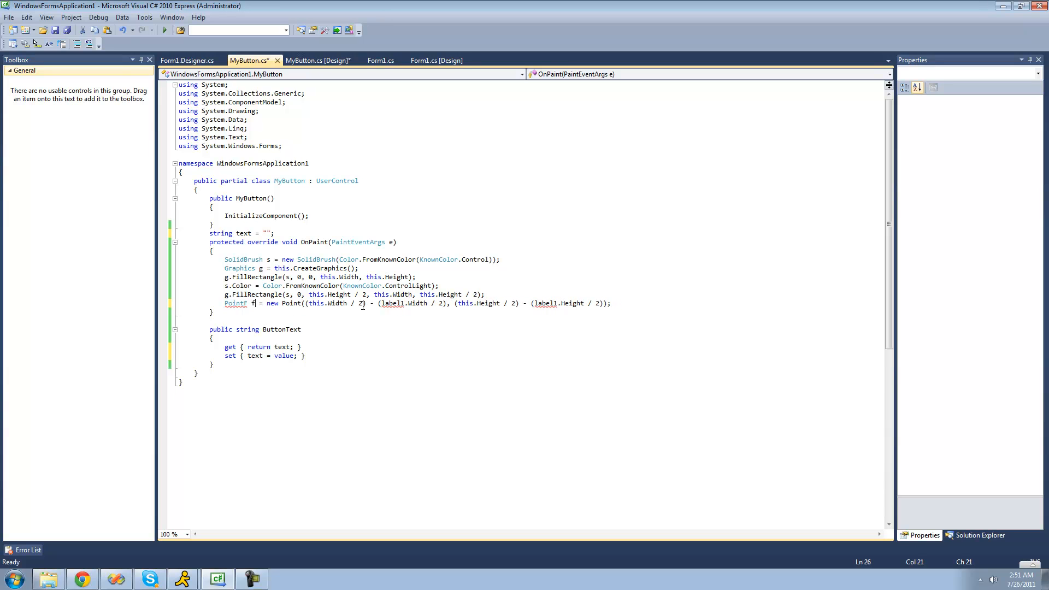
type("point")
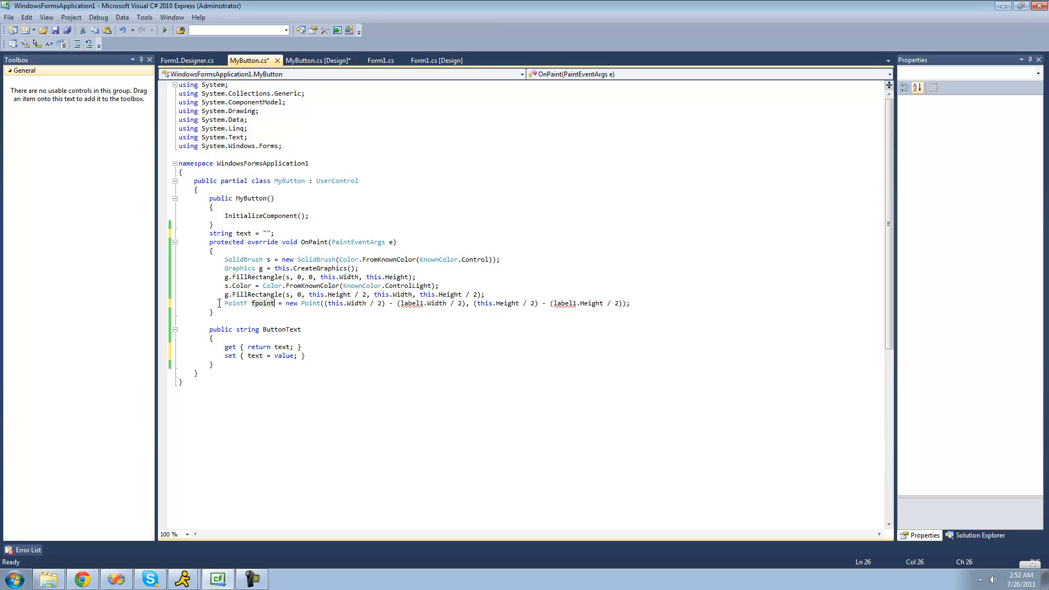
mouse_move(460, 319)
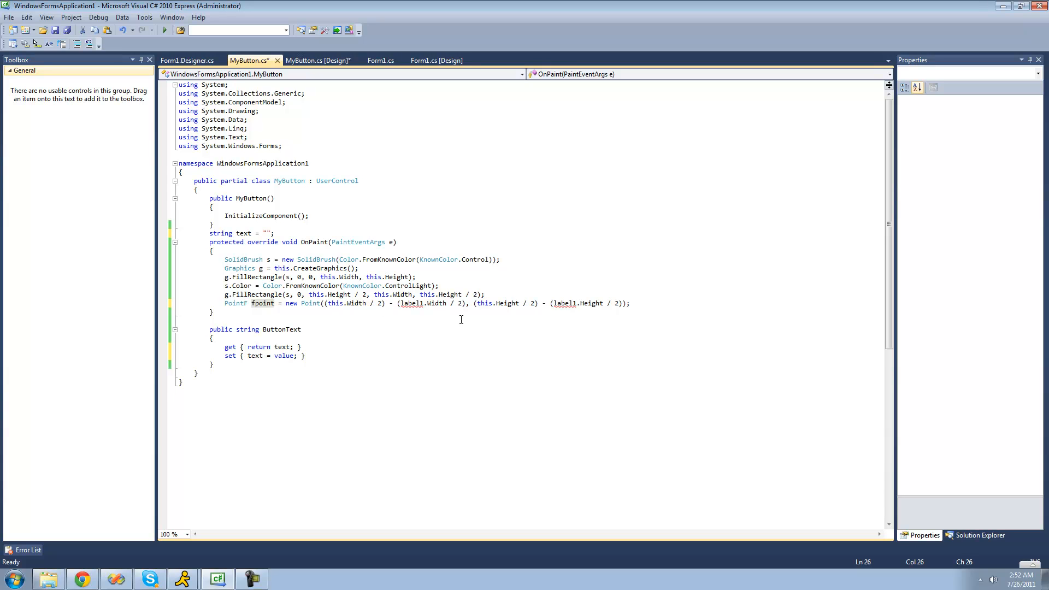
mouse_move(632, 303)
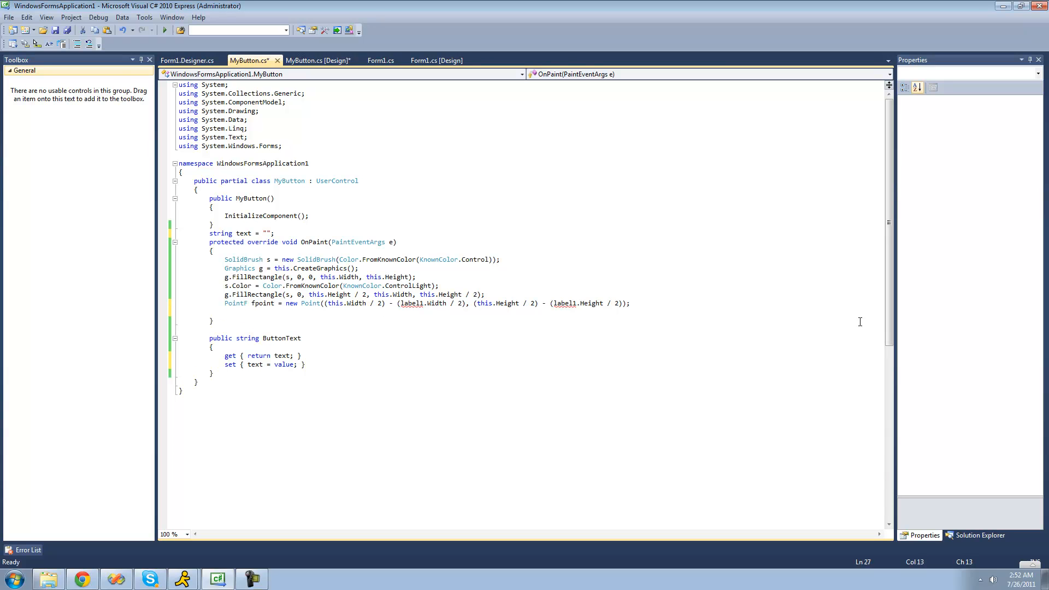
Start a g.DrawString call, then begin a Font f declaration on the line above.
type("g.")
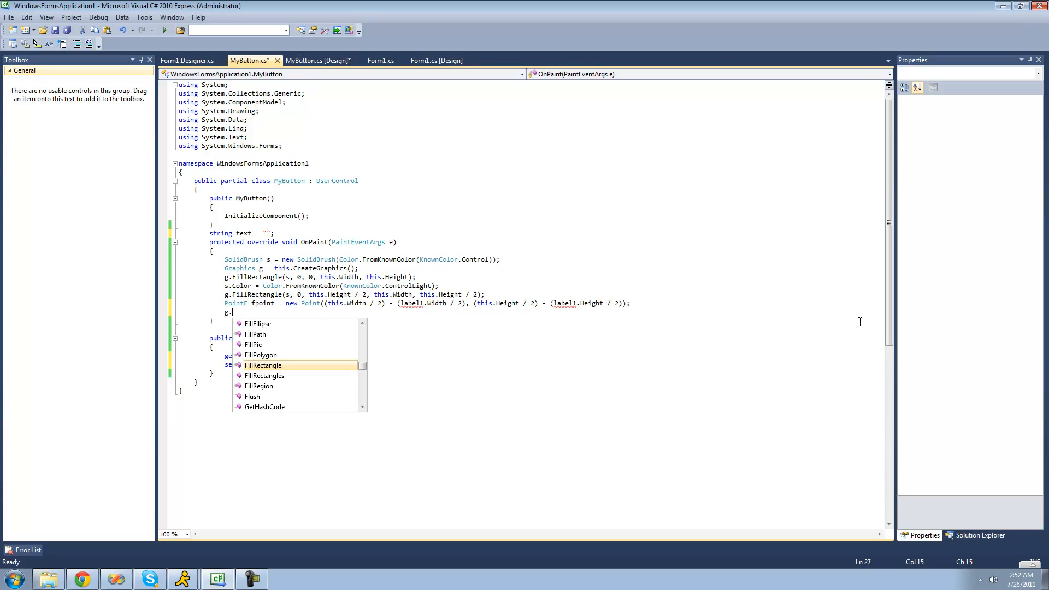
type("dr")
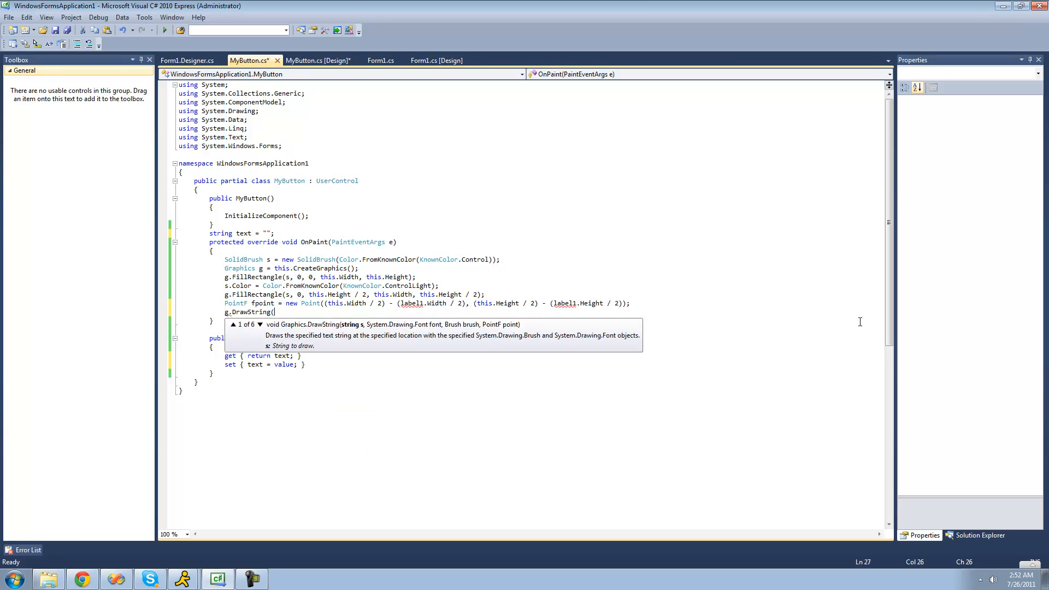
mouse_move(829, 331)
type("text,")
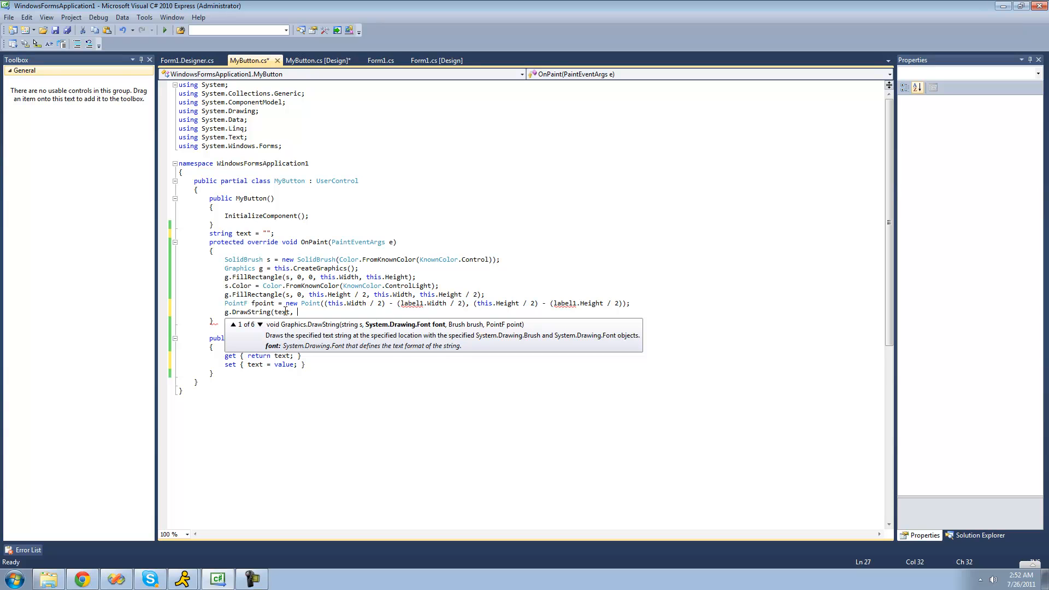
left_click(641, 303)
type("Font")
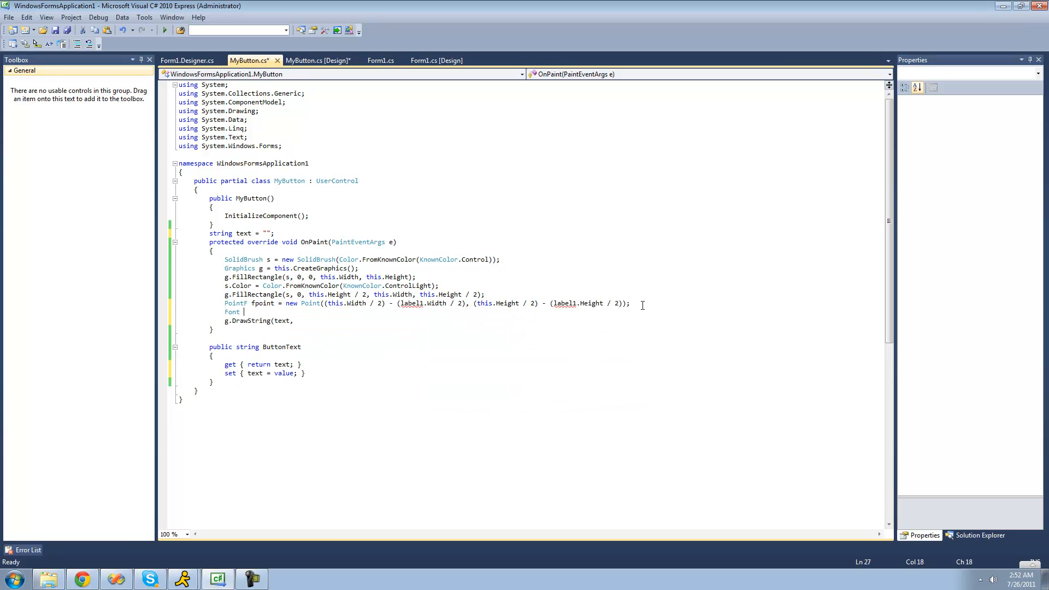
type("f = new System.Drawing.Font")
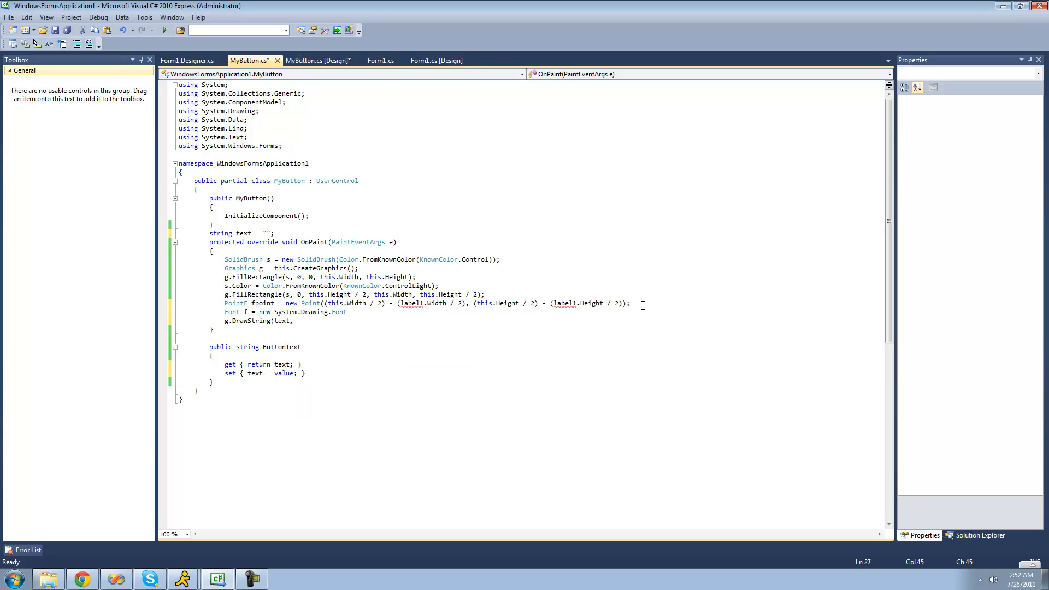
type("(")
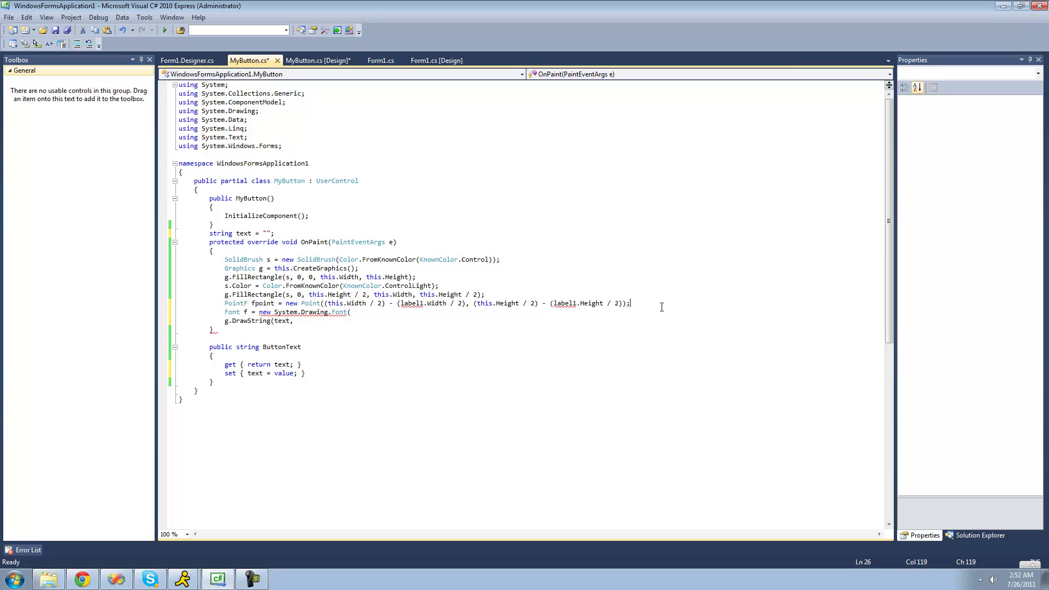
type("FontFamily")
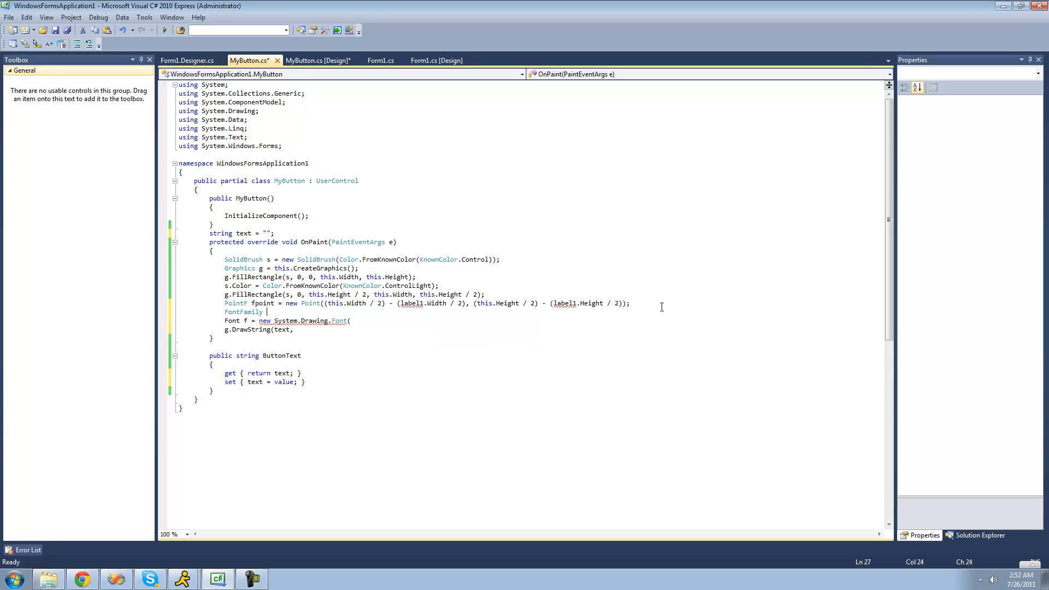
Declare FontFamily ff as "Arial" and complete Font f = new Font(ff, 8);.
type("ff = new FontFamily")
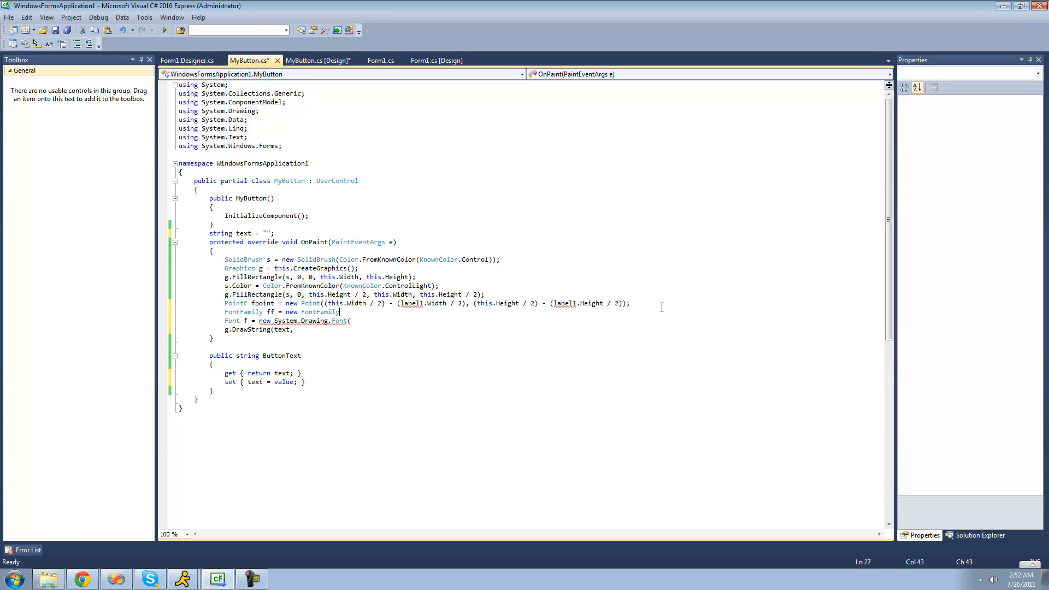
type("(\"")
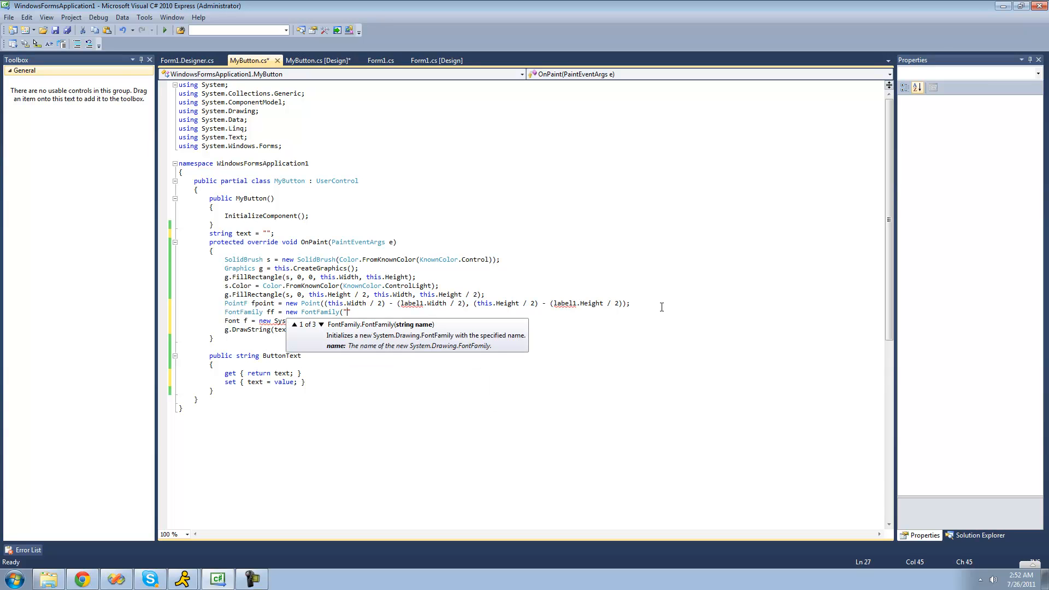
type("Arial")
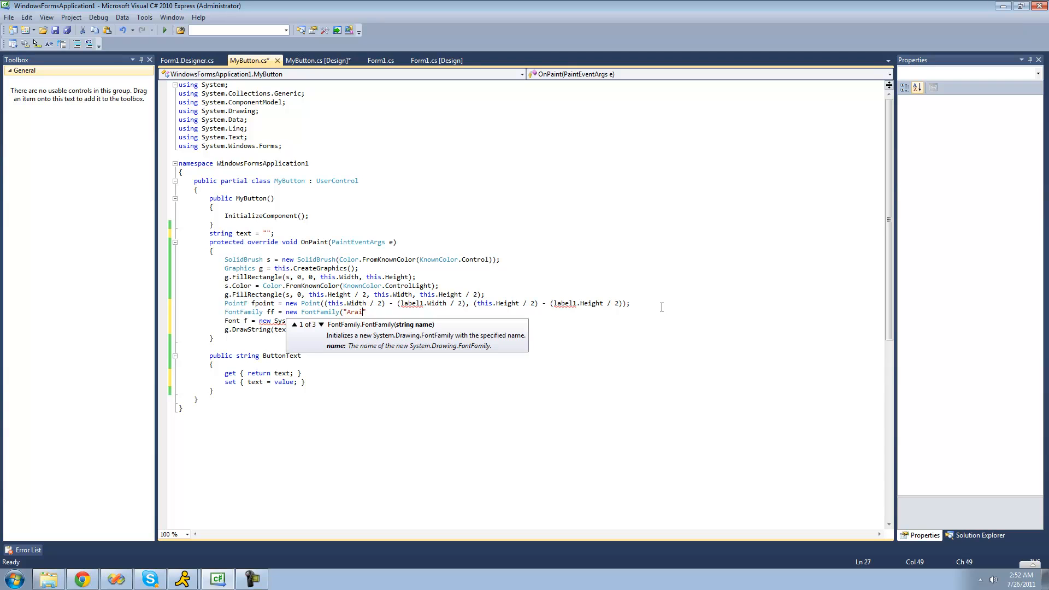
type("l\");")
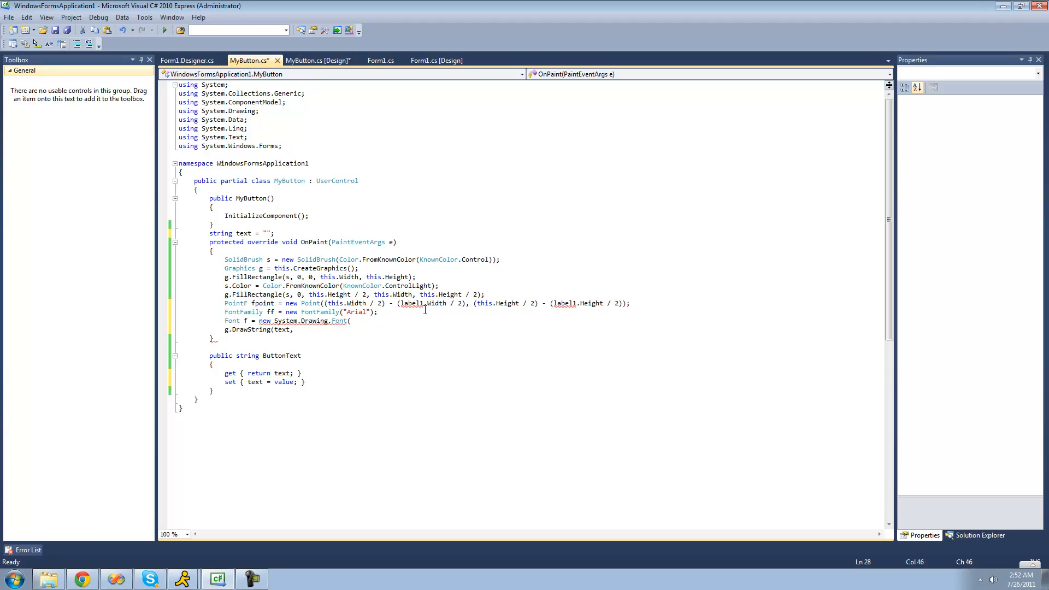
type("ff,")
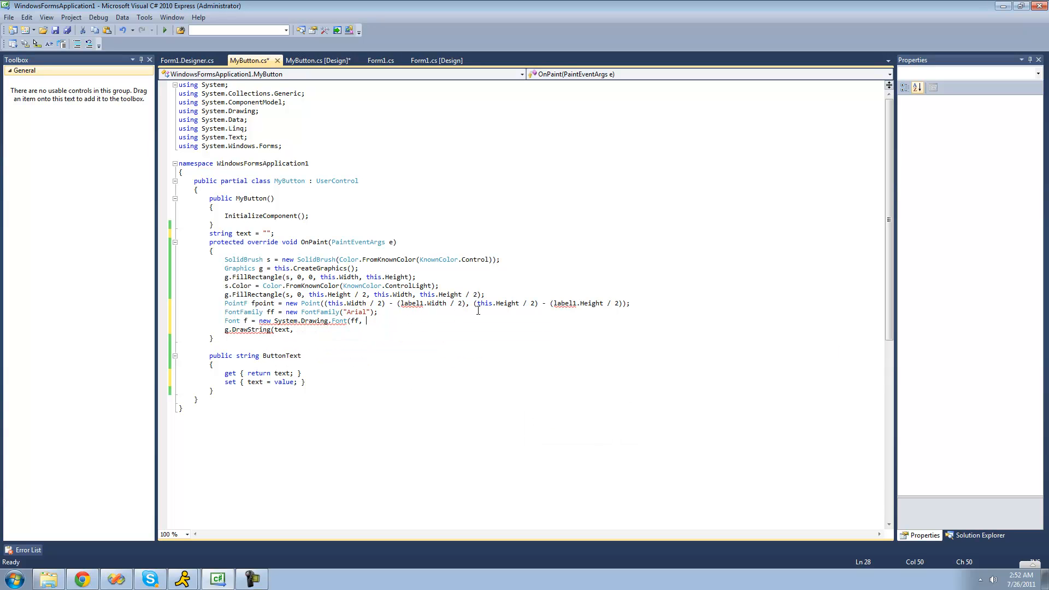
type("8")
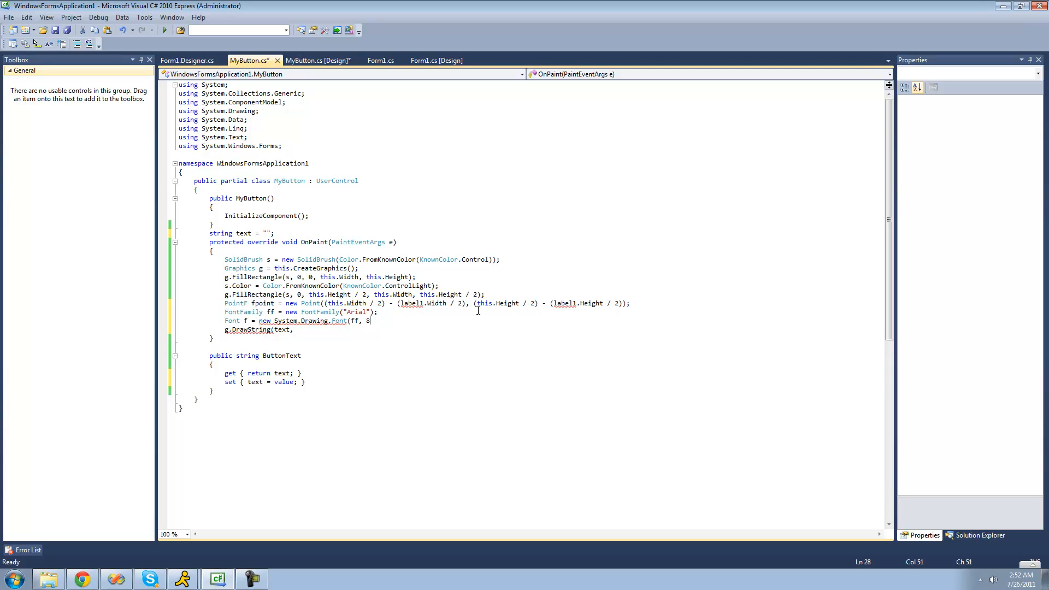
type(")")
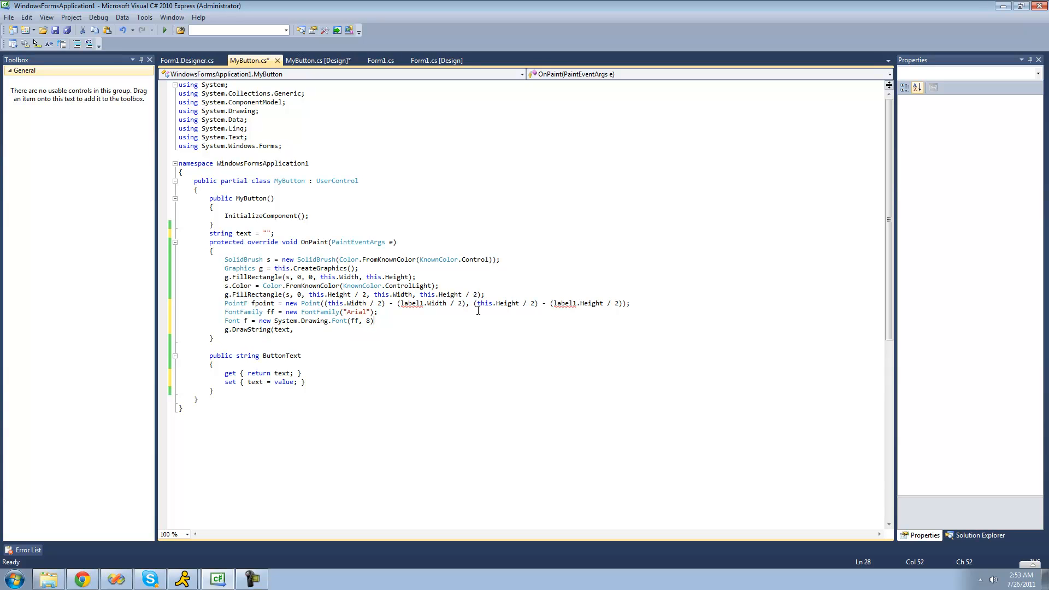
type(";")
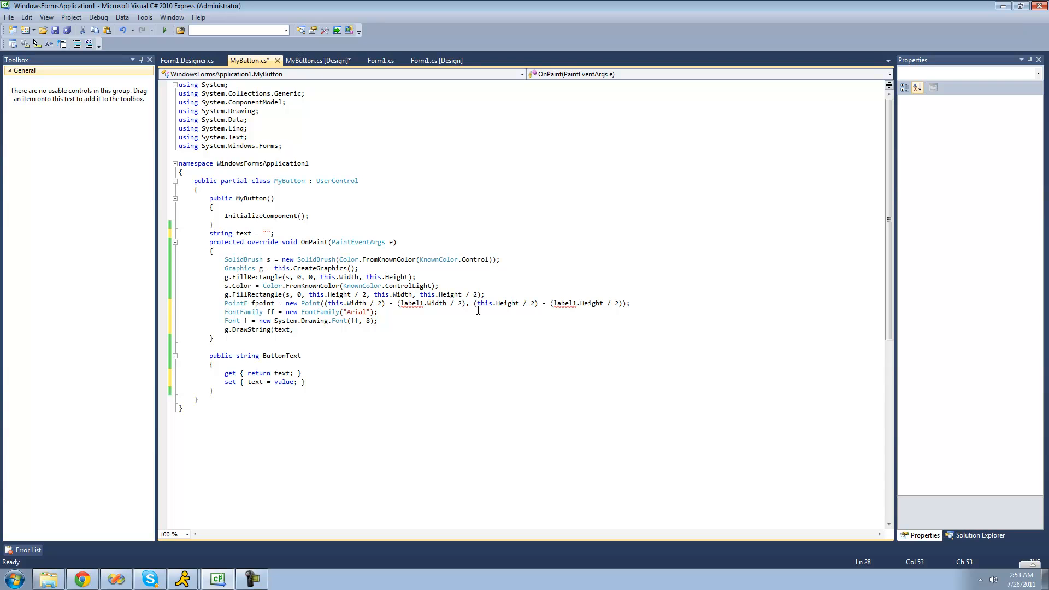
Finish the drawing line as g.DrawString(text, f, s, fpoint);.
left_click(417, 328)
type(" f,")
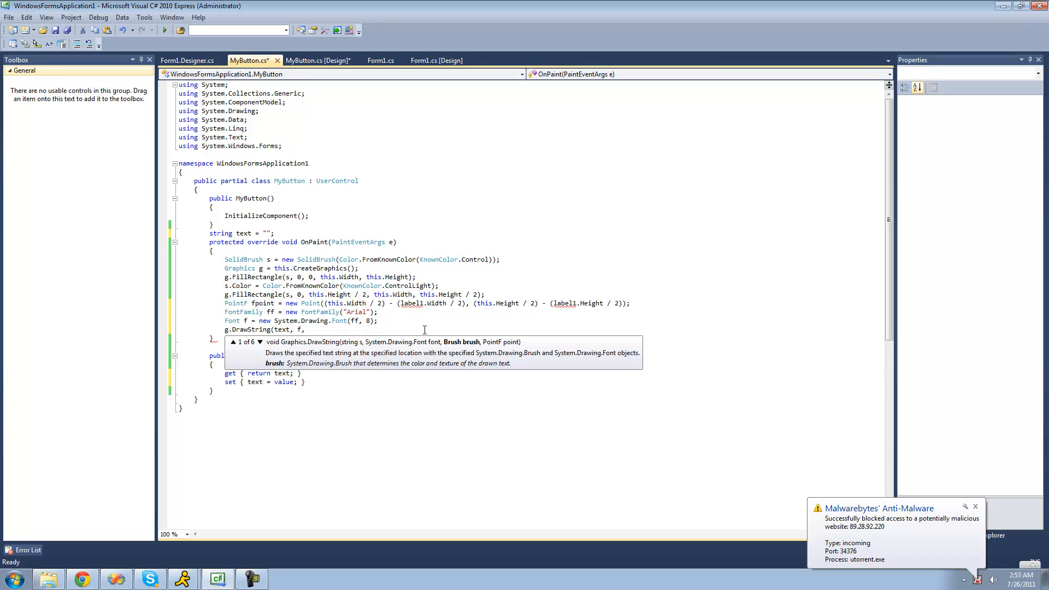
type("s,")
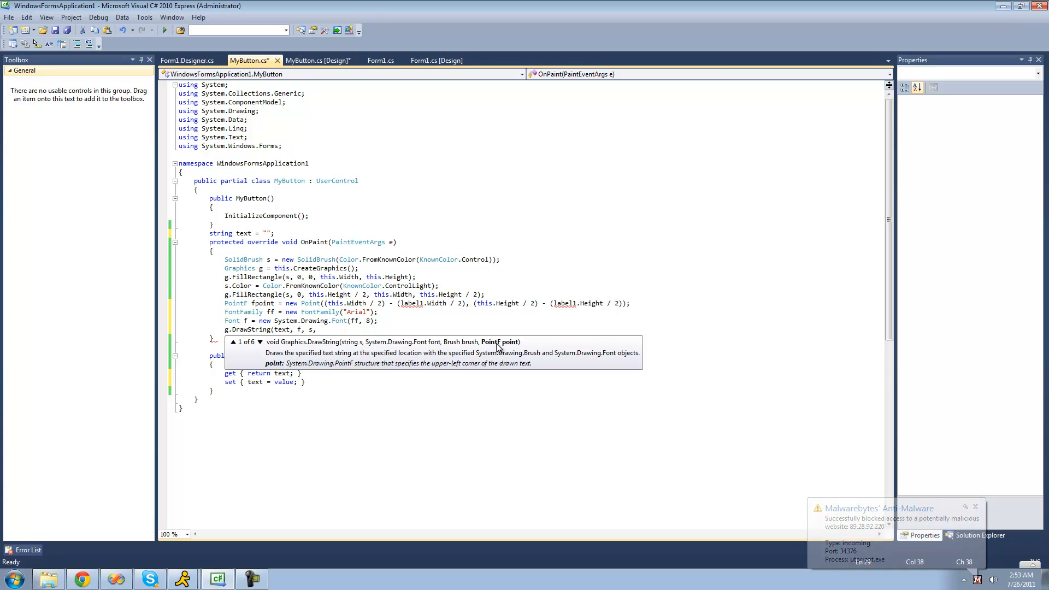
mouse_move(236, 303)
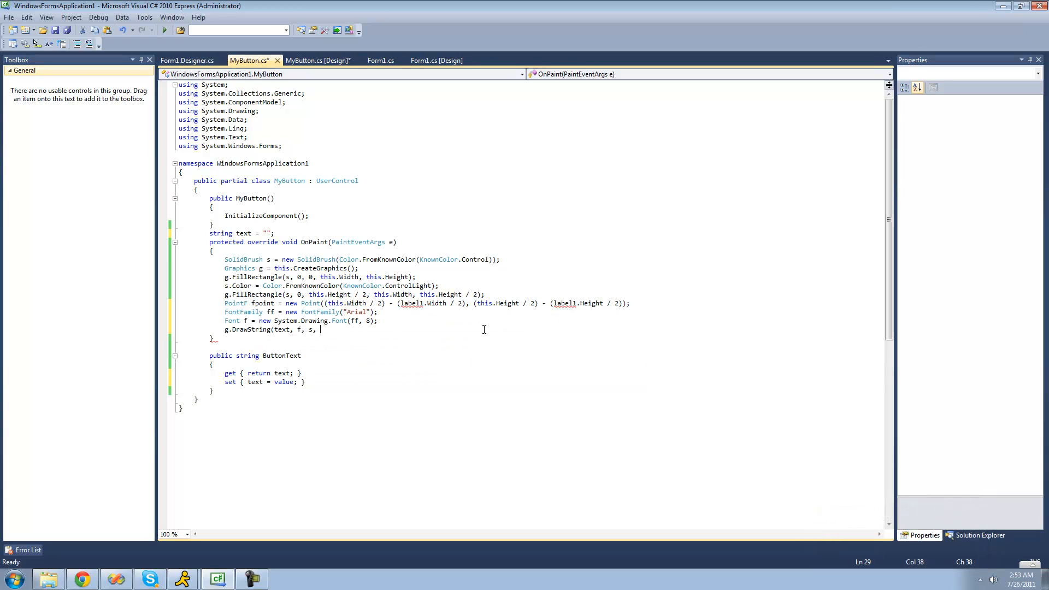
type("fpoint")
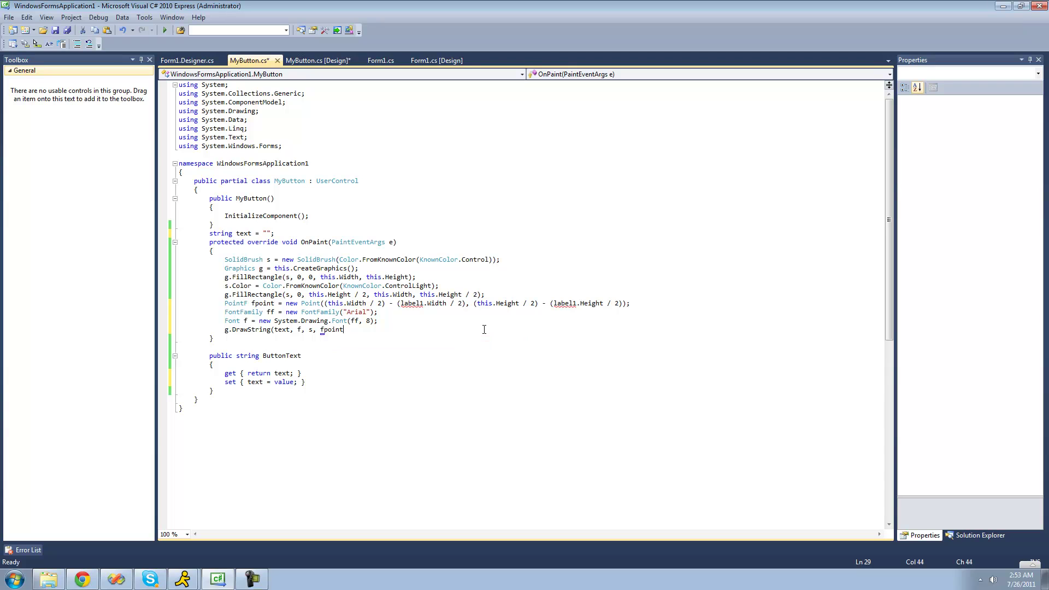
type(");")
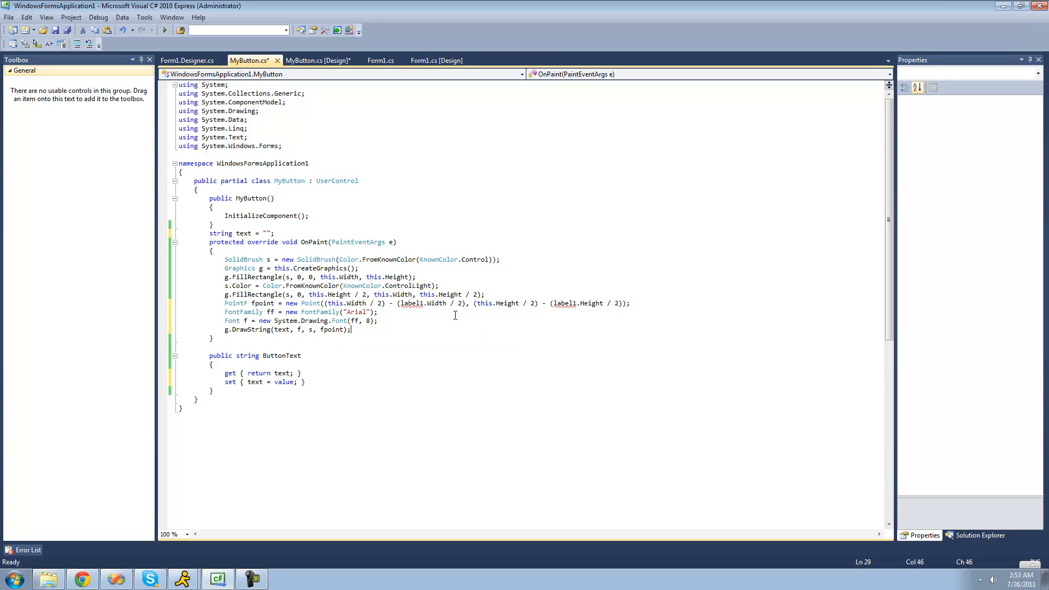
mouse_move(290, 245)
type("s.")
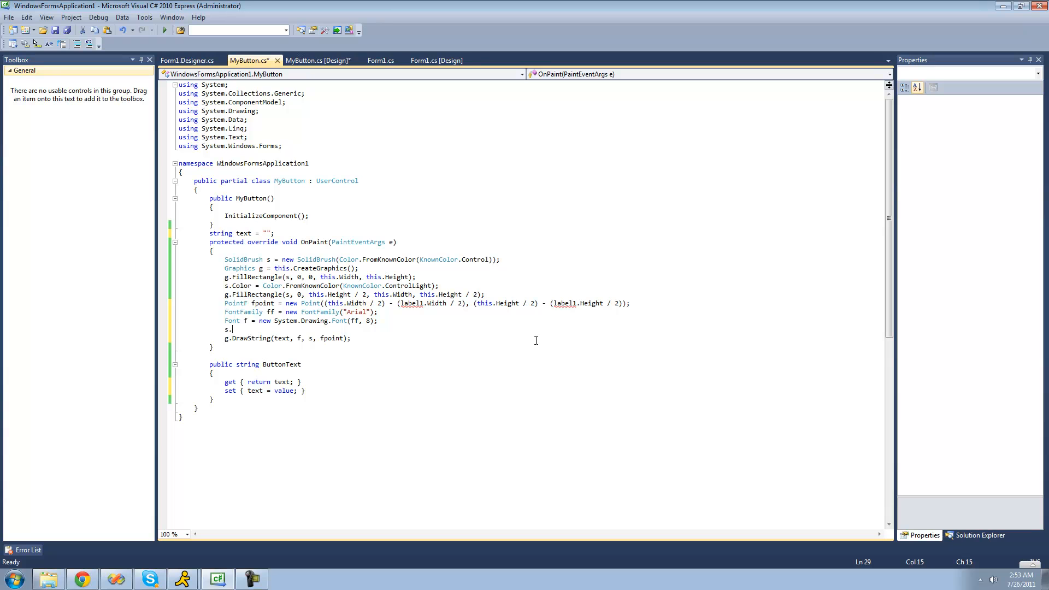
Add s.Color = Color.Black; above the DrawString call.
type("Color = Color.Black")
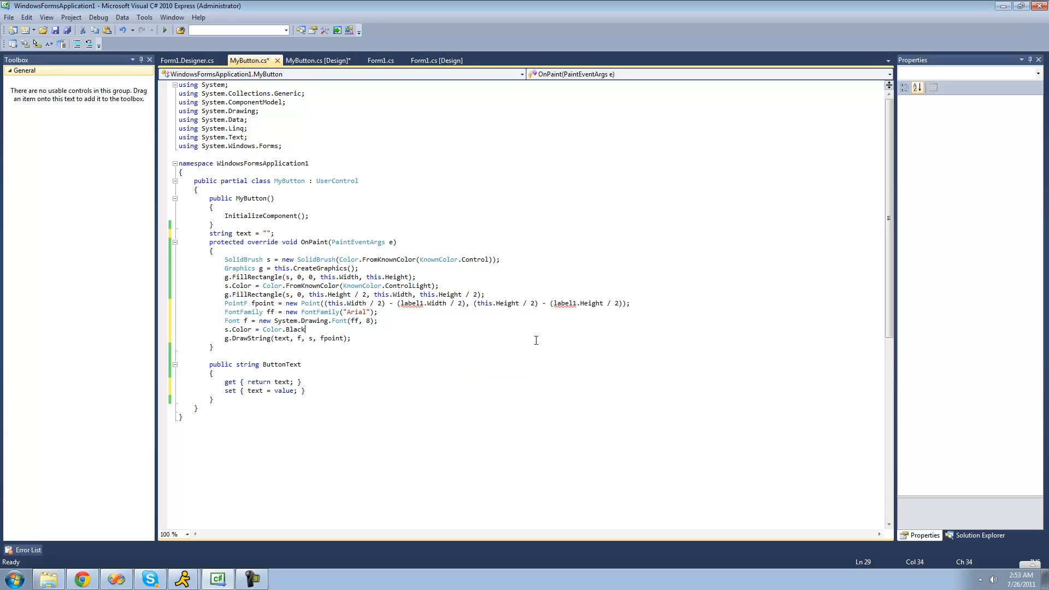
type(";")
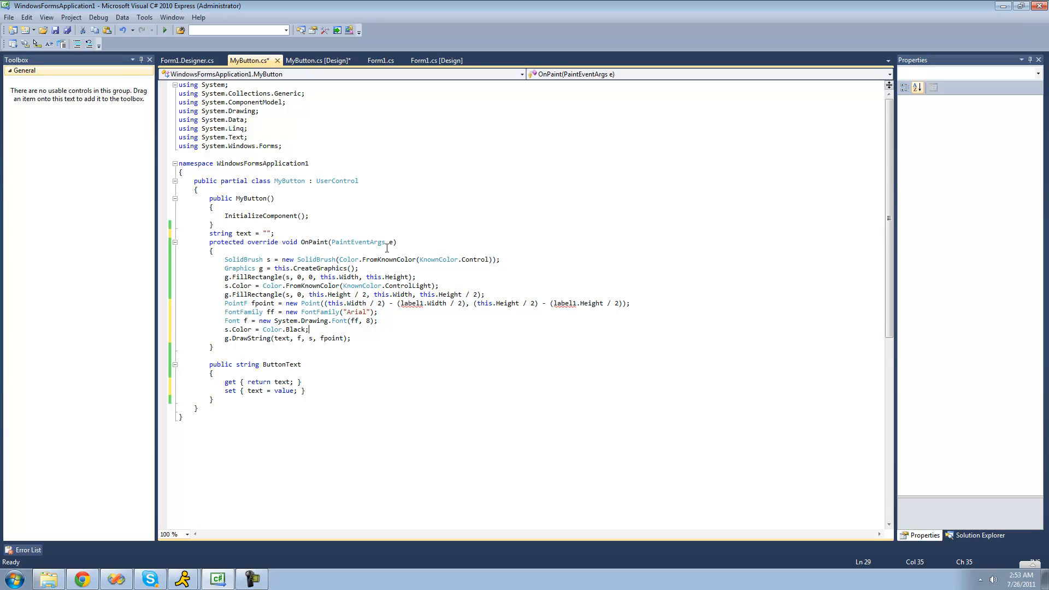
left_click(635, 302)
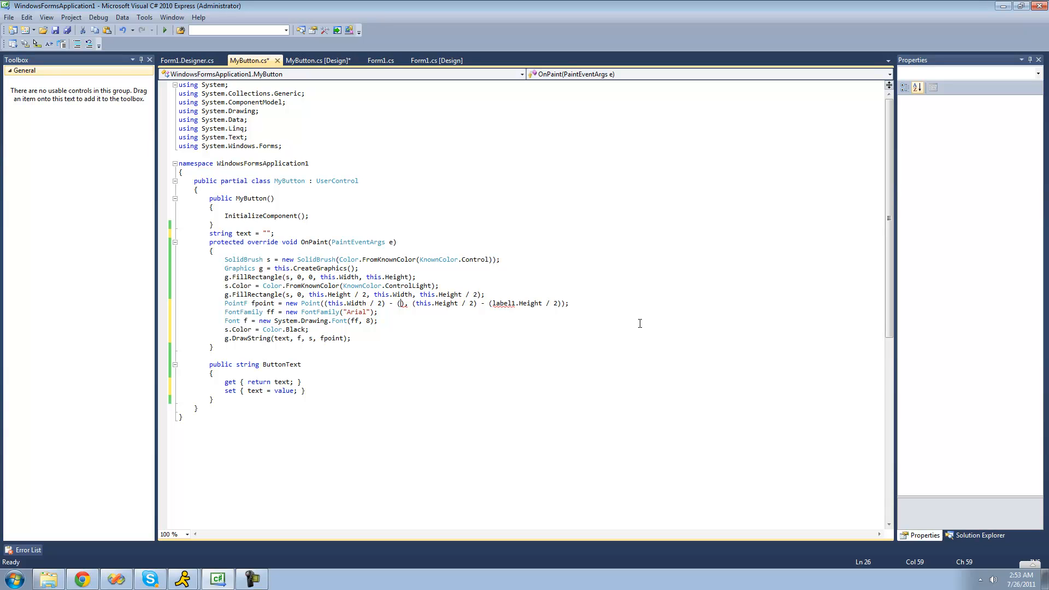
Replace label1.Width in fpoint with text.Length and select label1.Height for replacement.
key("Right")
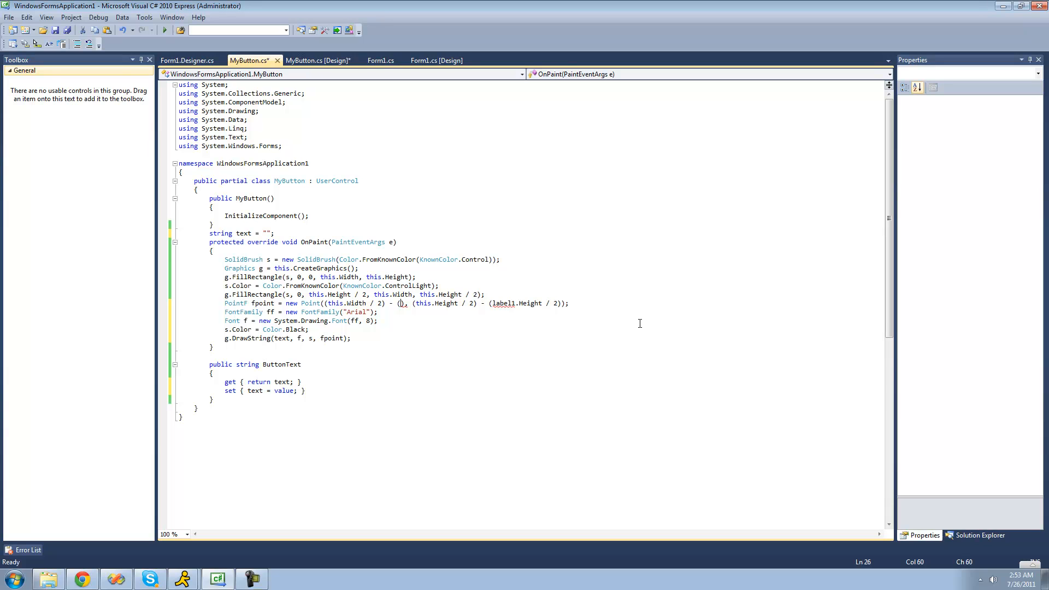
type("text.Length")
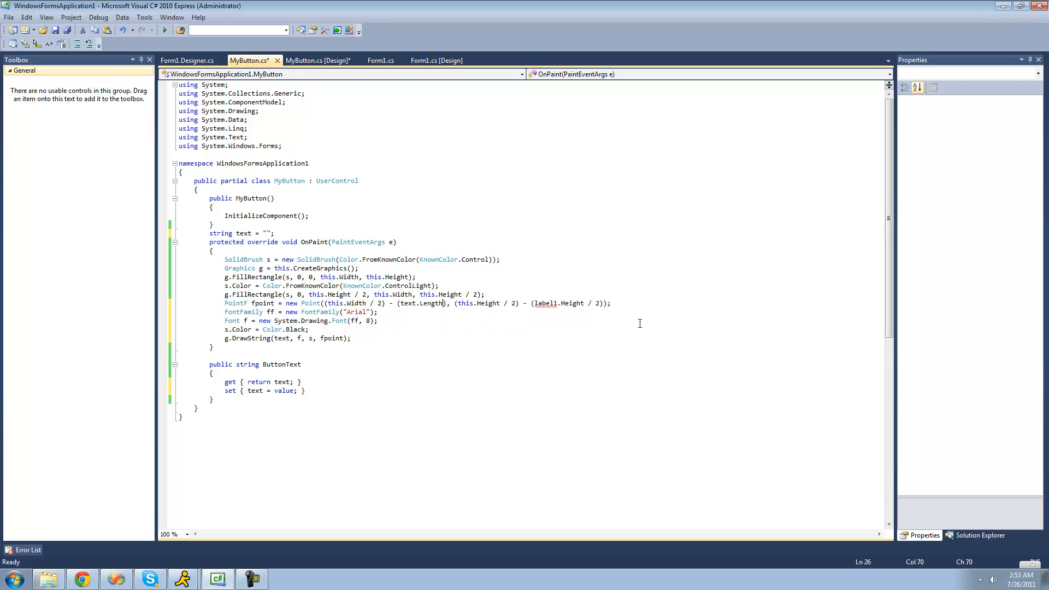
double_click(420, 303)
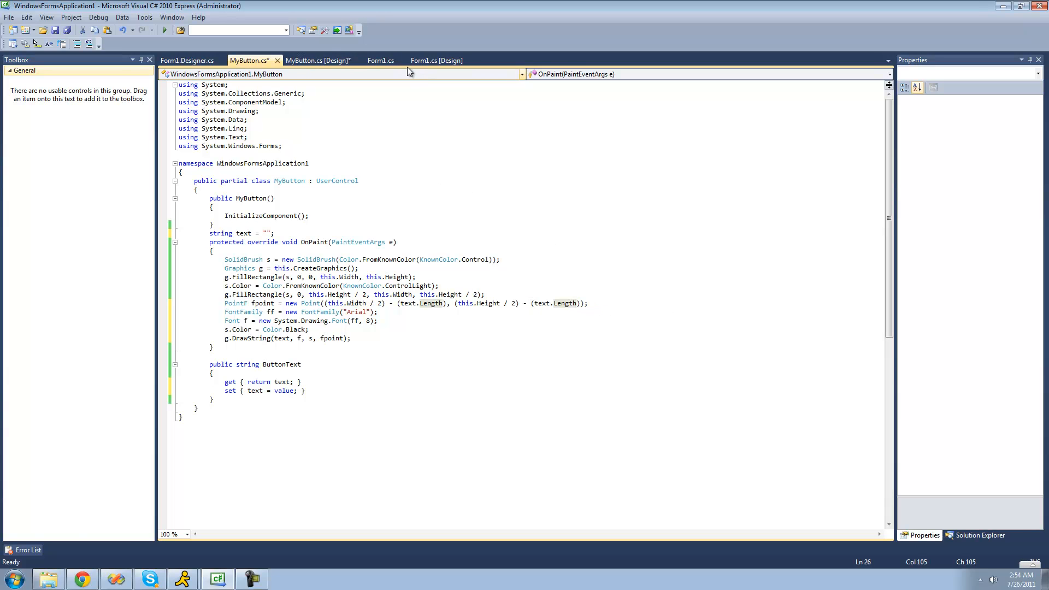
left_click(435, 60)
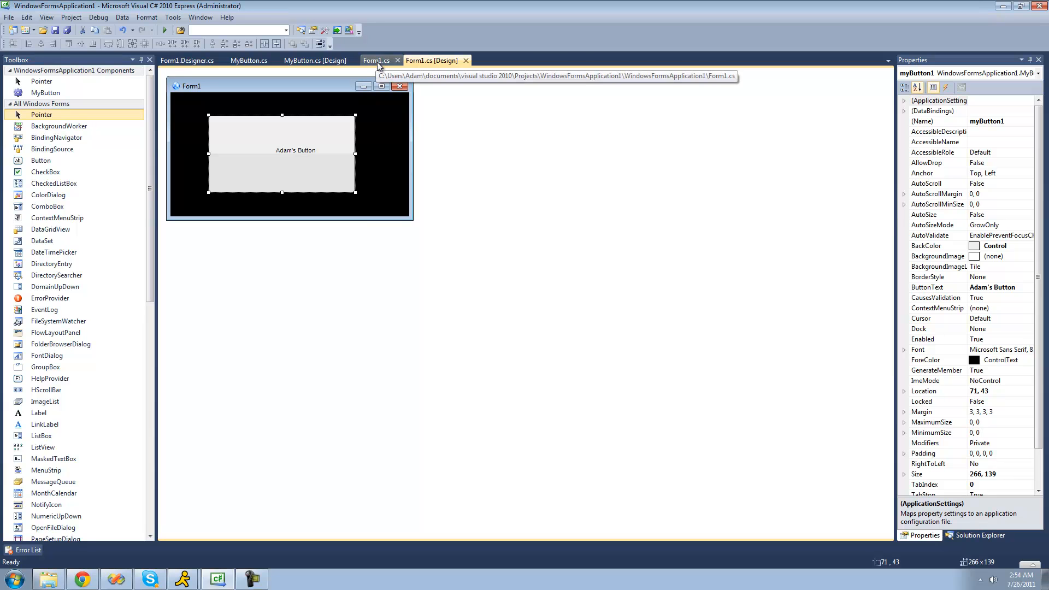
left_click(248, 60)
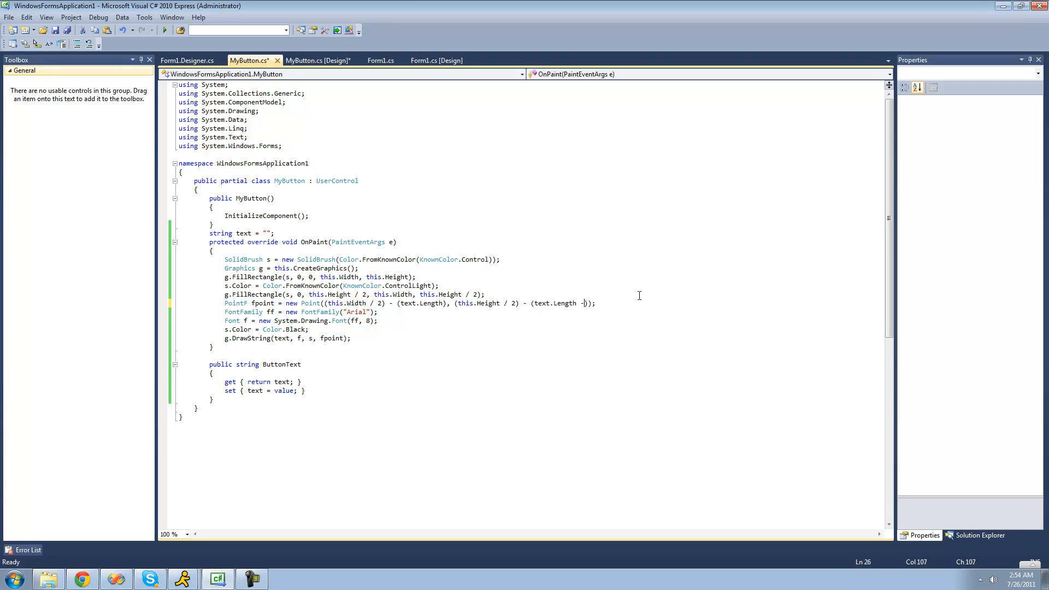
Change both offsets to (text.Length - 5), then test-run the form and close it.
type("5)")
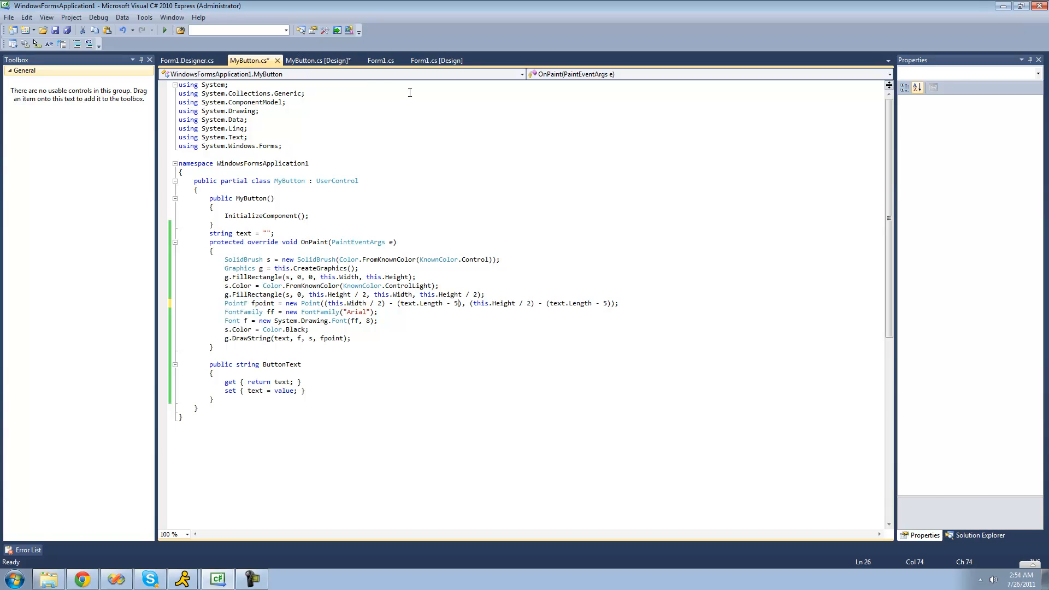
left_click(98, 17)
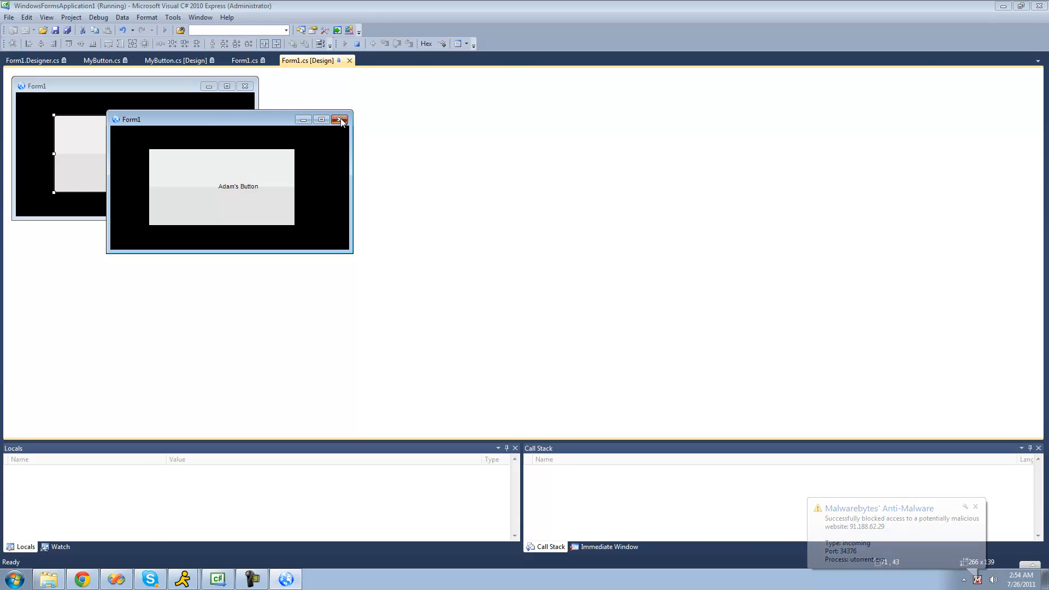
left_click(340, 119)
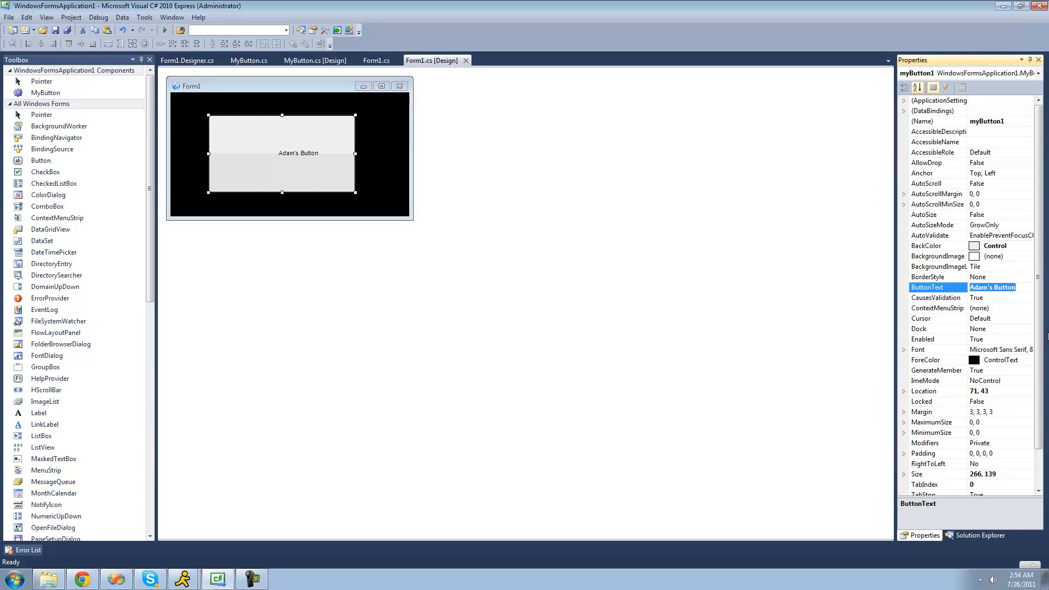
Set ButtonText to 'Hello I am Adam' and refresh the button in the designer.
type("Hello l")
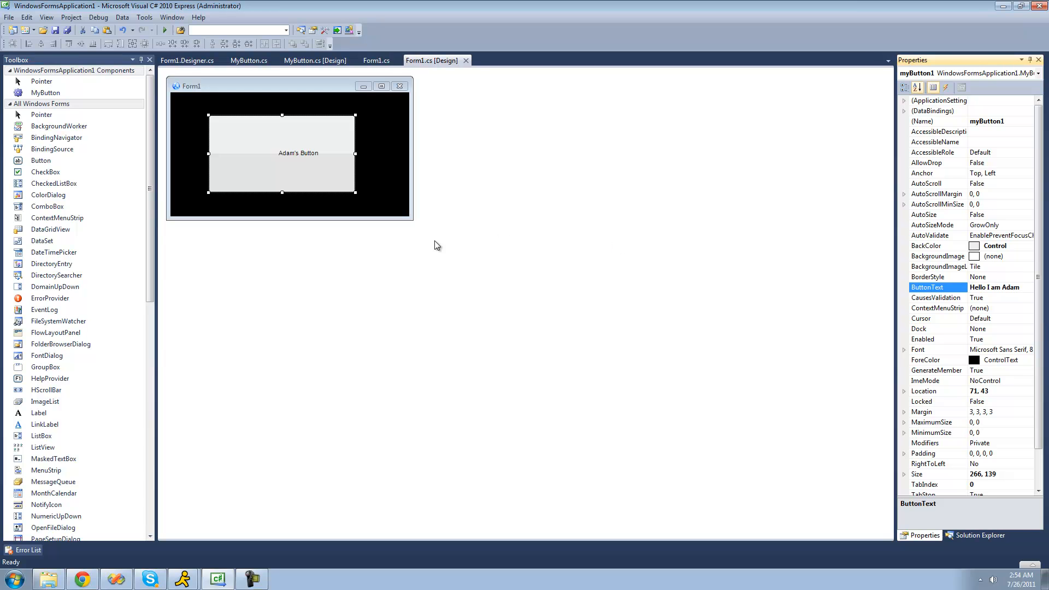
left_click(298, 153)
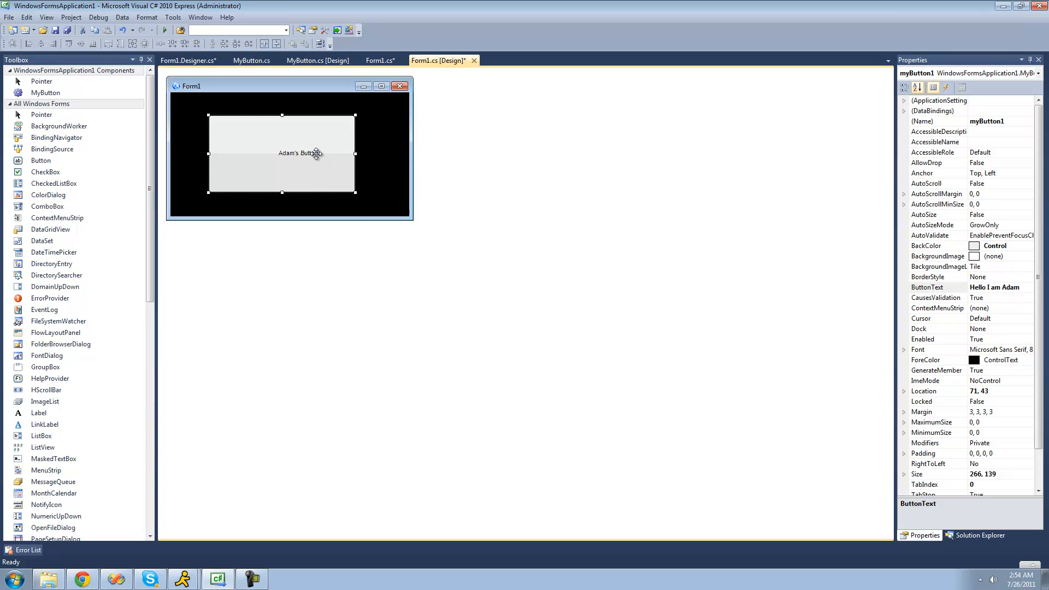
left_click(98, 17)
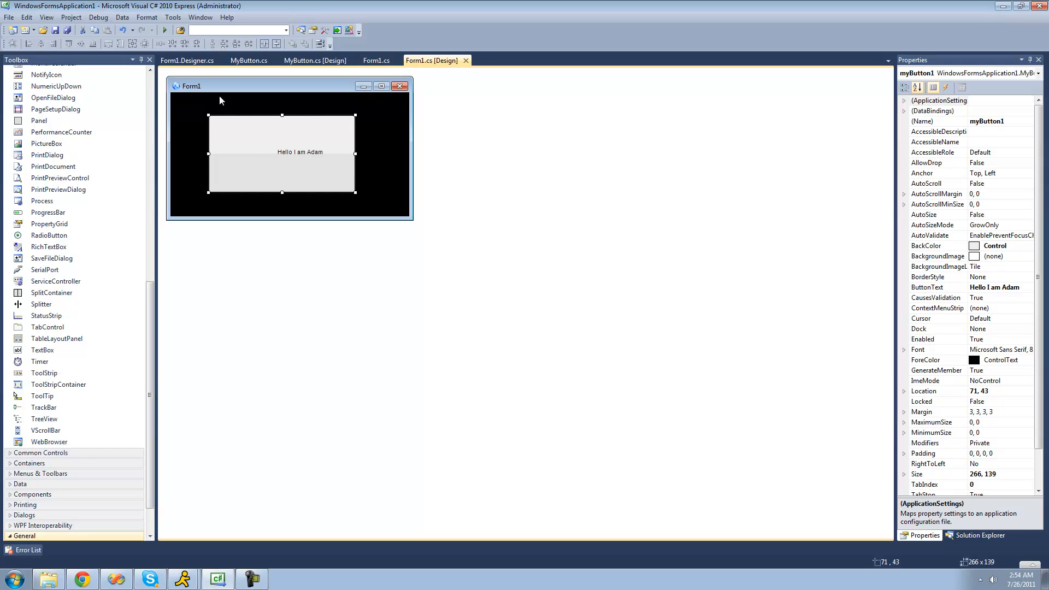
mouse_move(452, 214)
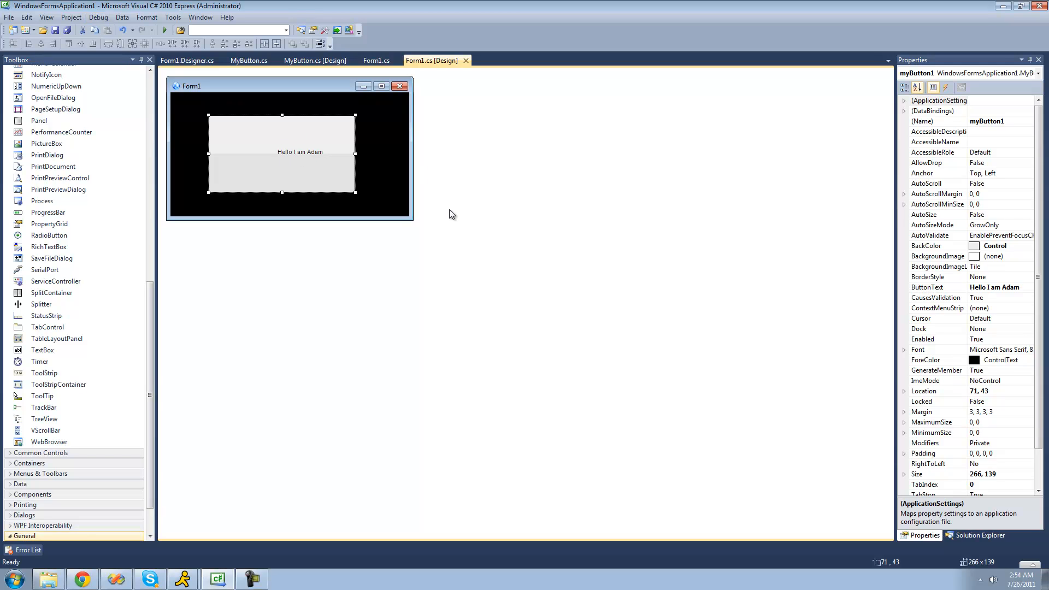